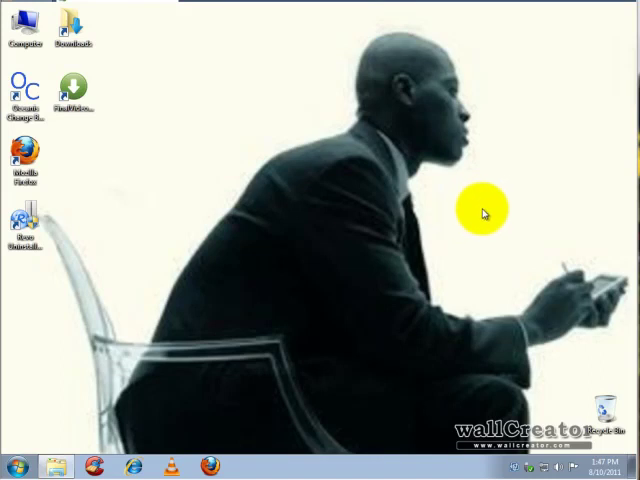
{"action": "mouse_move", "coordinate": [322, 250]}
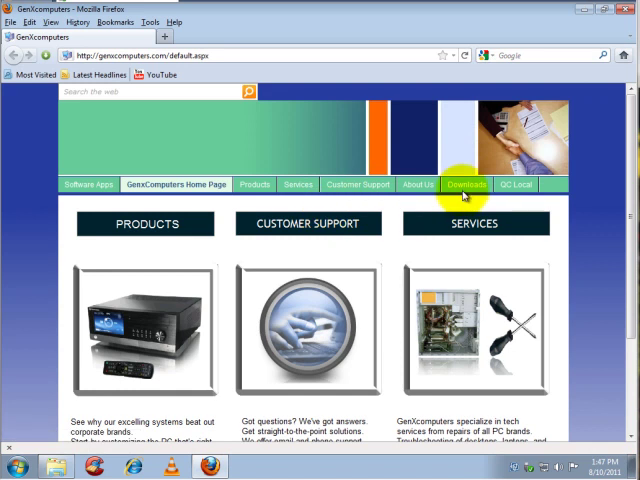
{"action": "mouse_move", "coordinate": [155, 73]}
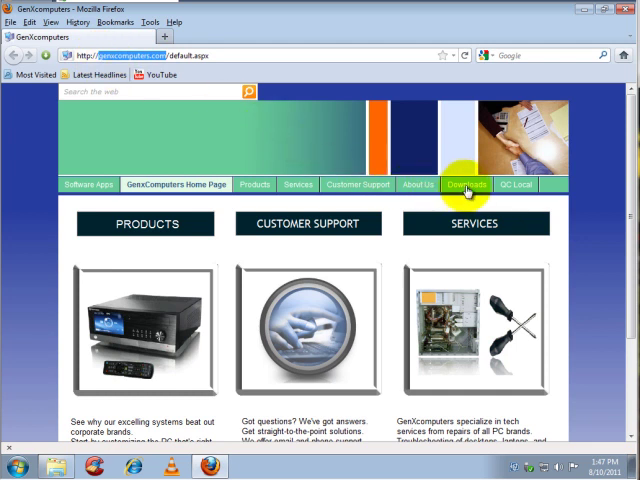
Go to the GenXcomputers Downloads page that shows the uninstaller download image.
{"action": "left_click", "coordinate": [466, 184]}
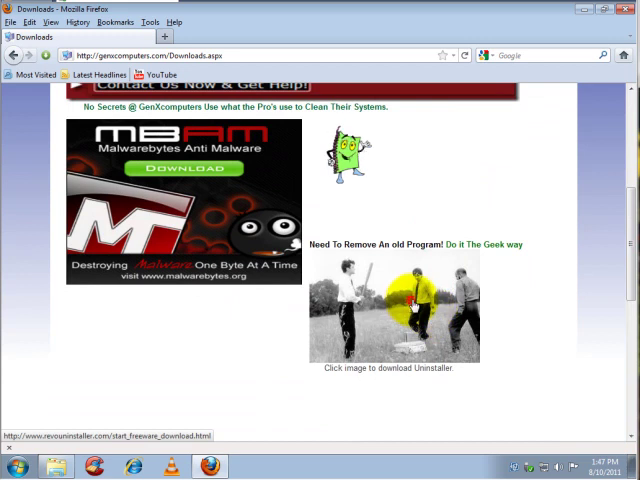
Save revosetup.exe from the uninstaller image and launch it from Firefox's Downloads window.
{"action": "left_click", "coordinate": [393, 307]}
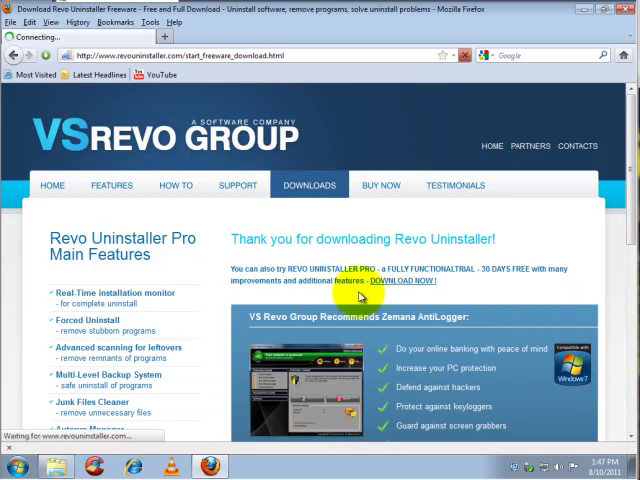
{"action": "left_click", "coordinate": [403, 281]}
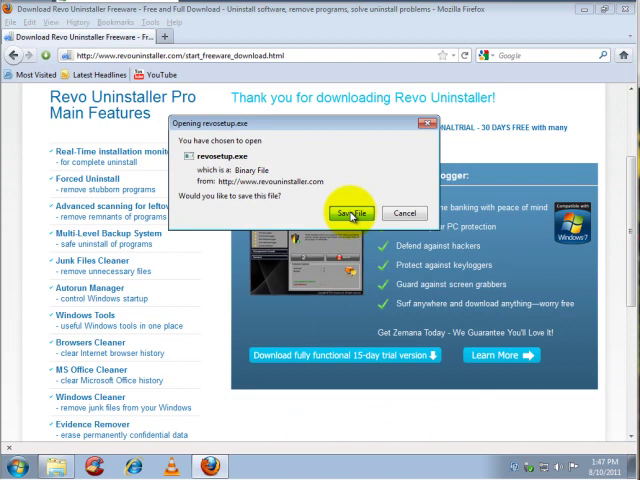
{"action": "left_click", "coordinate": [351, 213]}
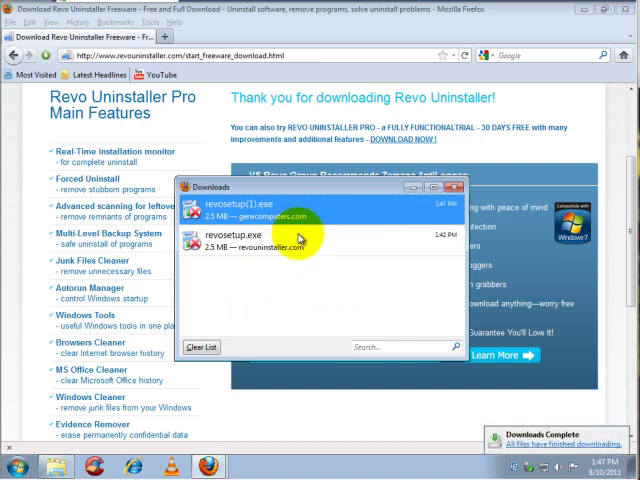
{"action": "mouse_move", "coordinate": [457, 270]}
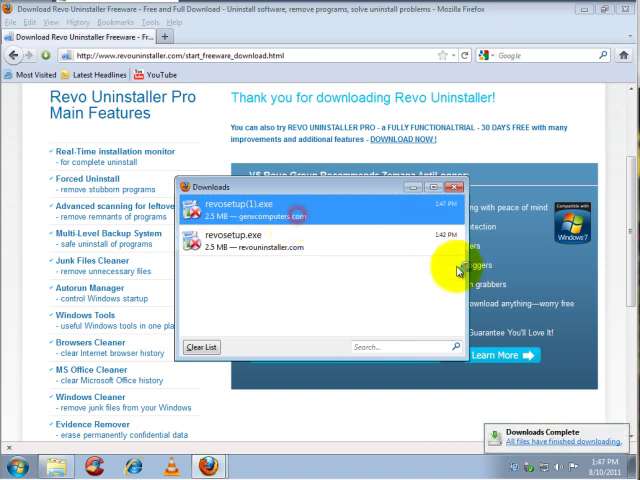
{"action": "double_click", "coordinate": [245, 216]}
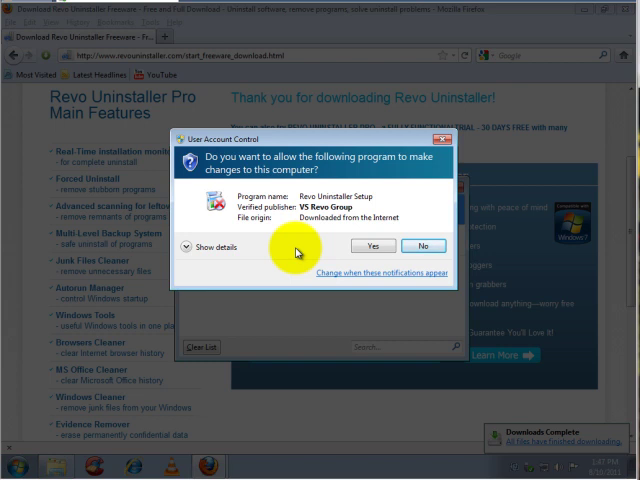
{"action": "mouse_move", "coordinate": [330, 250]}
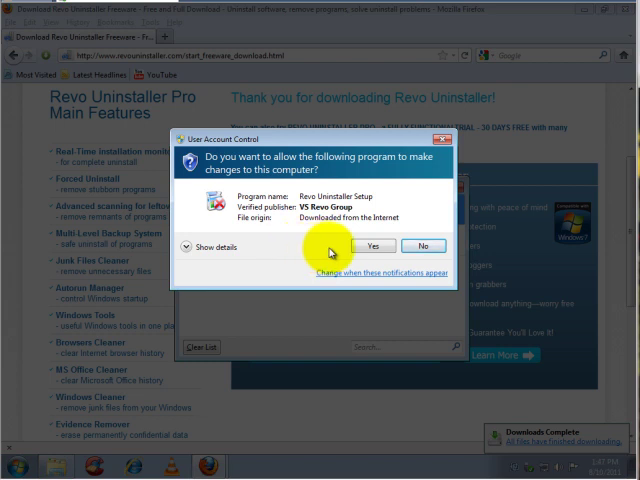
Approve UAC, accept the license, install Revo Uninstaller 1.93 to the default folder, and run it.
{"action": "left_click", "coordinate": [373, 245]}
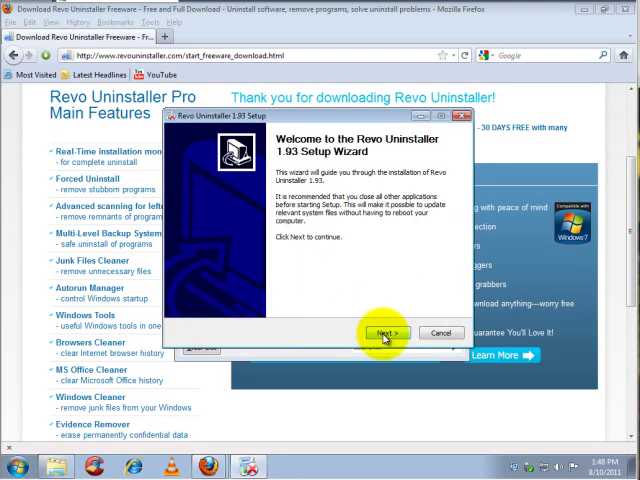
{"action": "left_click", "coordinate": [384, 333]}
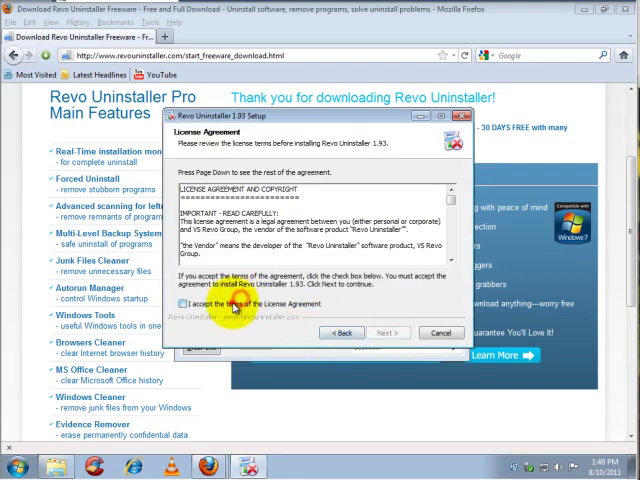
{"action": "left_click", "coordinate": [388, 332]}
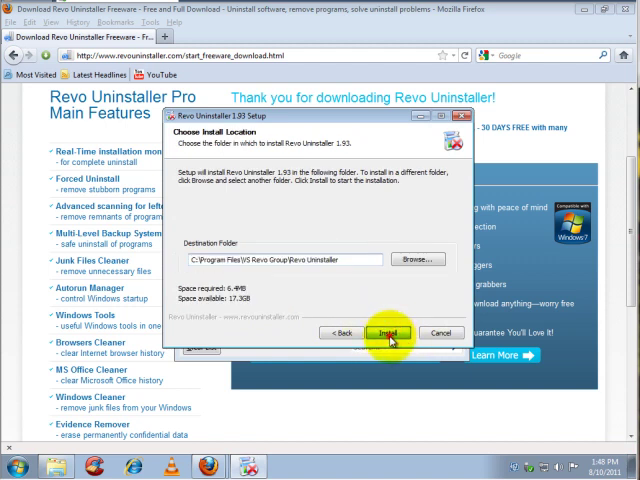
{"action": "left_click", "coordinate": [389, 333]}
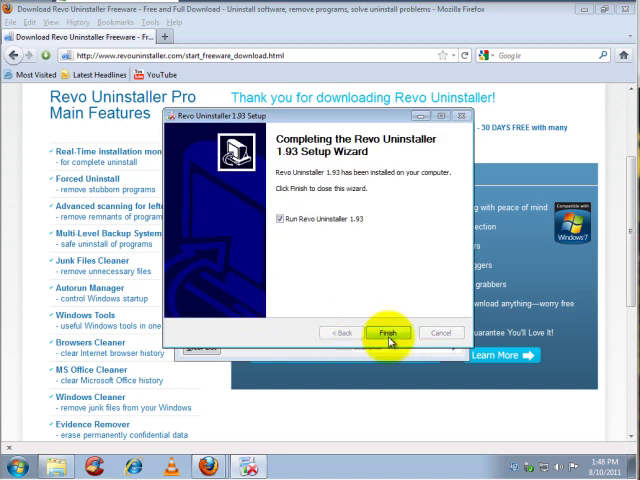
{"action": "left_click", "coordinate": [394, 332]}
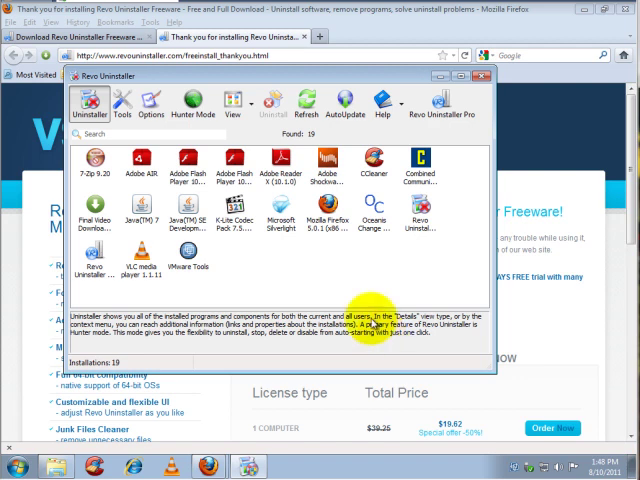
{"action": "mouse_move", "coordinate": [122, 104]}
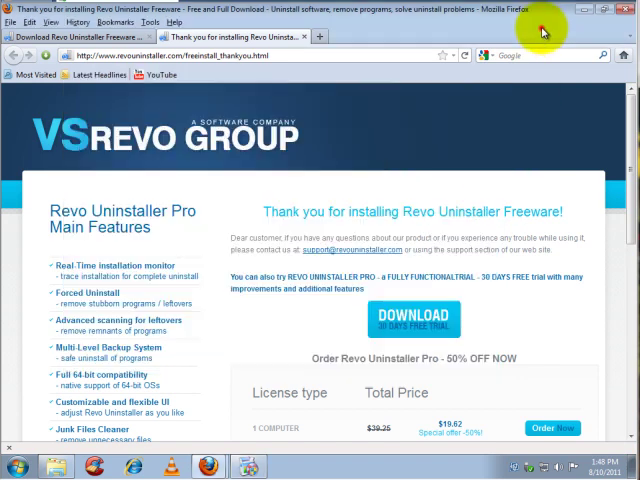
{"action": "mouse_move", "coordinate": [622, 11]}
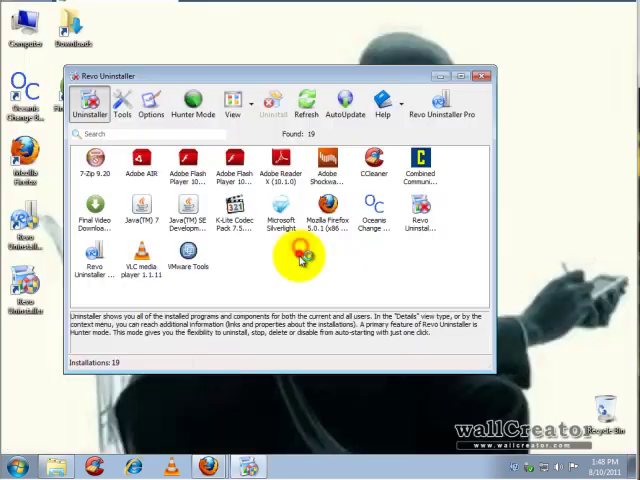
Uninstall Revo Uninstaller Pro 2.5.3 in Moderate mode and confirm its complete removal.
{"action": "left_click", "coordinate": [94, 268]}
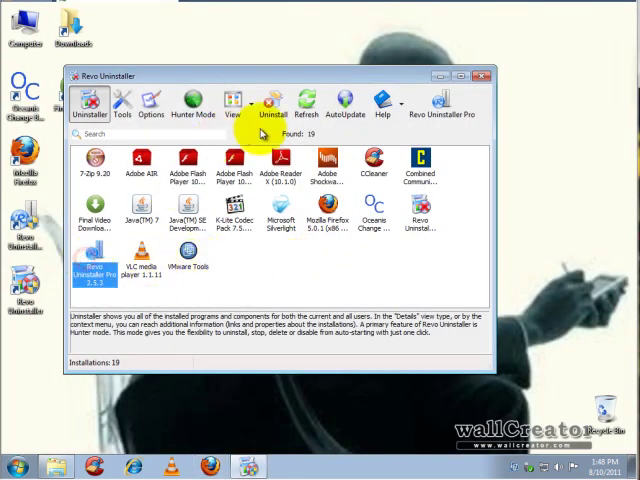
{"action": "left_click", "coordinate": [270, 105]}
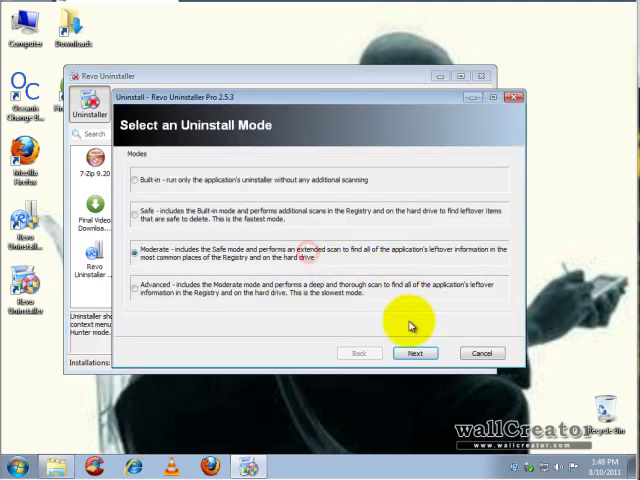
{"action": "left_click", "coordinate": [414, 353]}
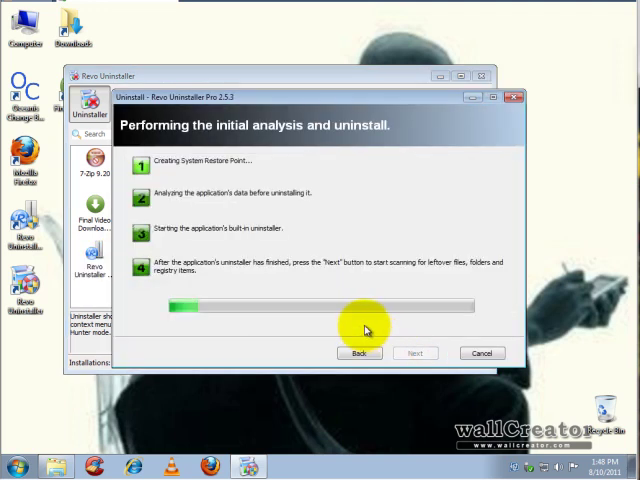
{"action": "mouse_move", "coordinate": [567, 14]}
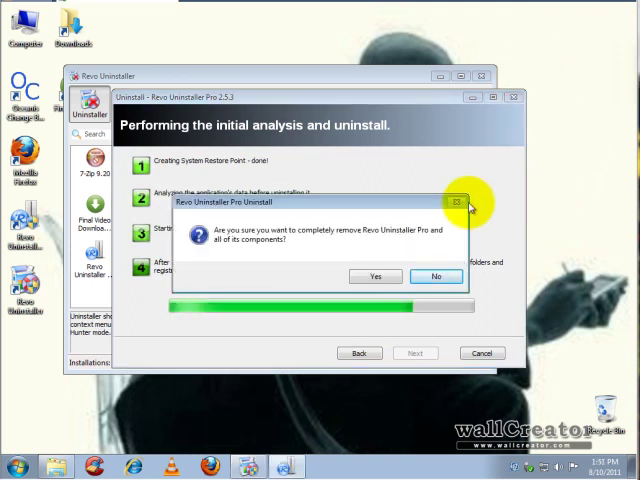
{"action": "mouse_move", "coordinate": [418, 254]}
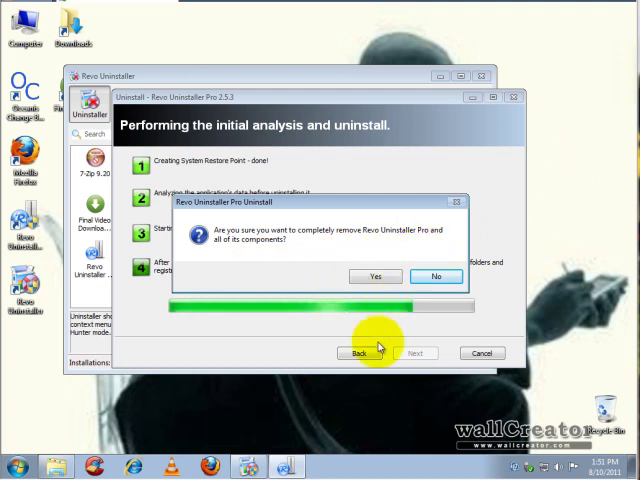
{"action": "mouse_move", "coordinate": [349, 326]}
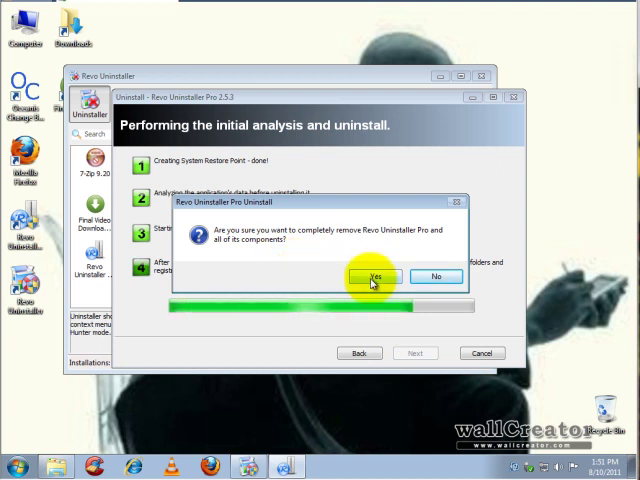
{"action": "left_click", "coordinate": [371, 276]}
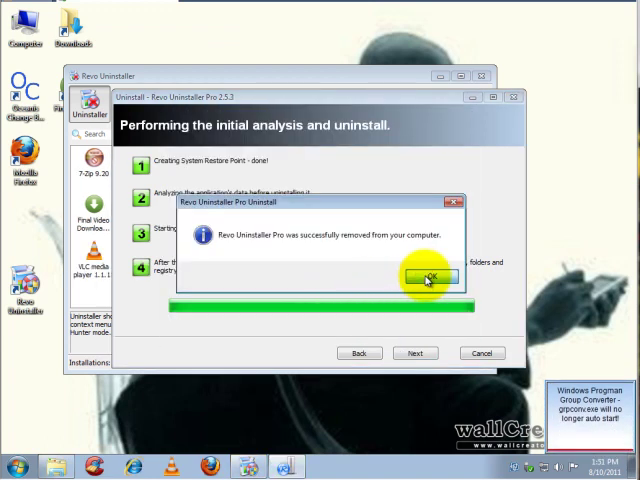
{"action": "left_click", "coordinate": [427, 277]}
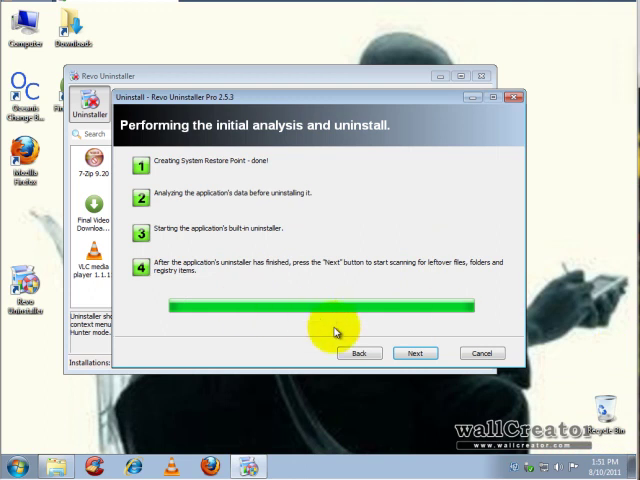
Scan for leftover files and registry items, which finds nothing, and close the wizard.
{"action": "left_click", "coordinate": [414, 352]}
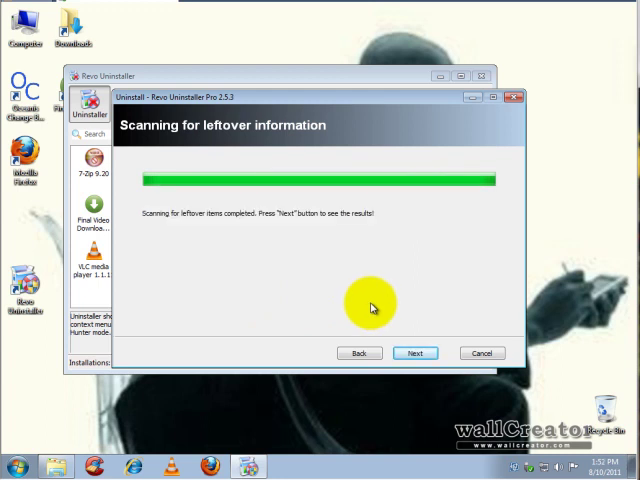
{"action": "left_click", "coordinate": [414, 353]}
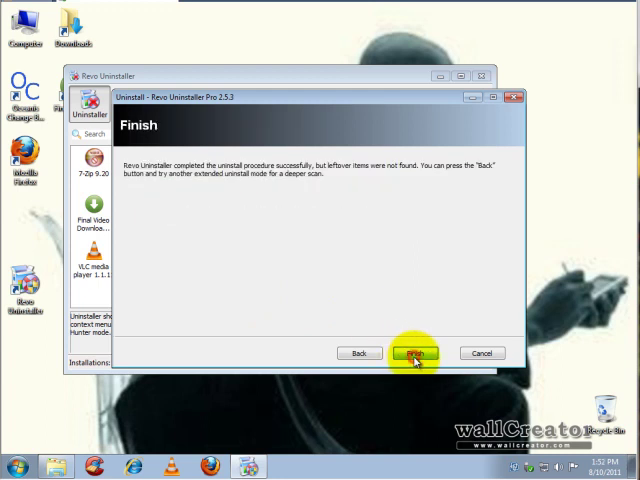
{"action": "left_click", "coordinate": [414, 353]}
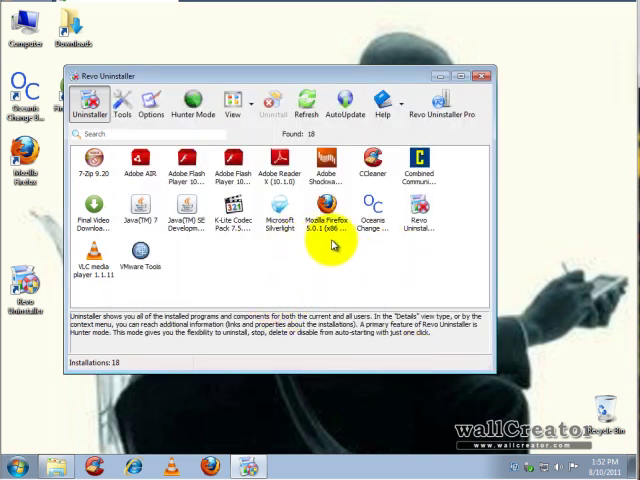
{"action": "mouse_move", "coordinate": [379, 256]}
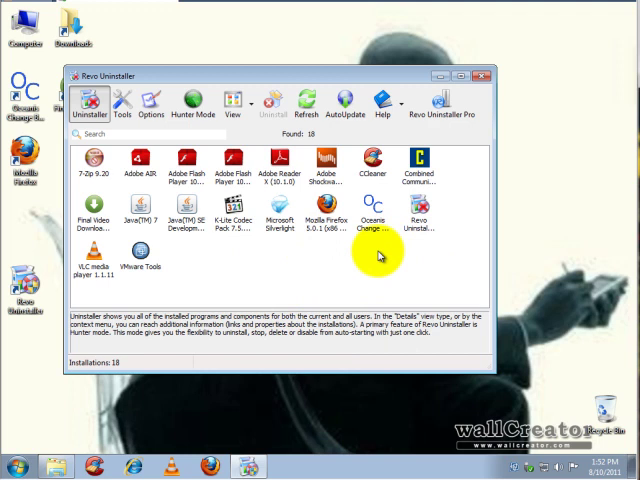
{"action": "mouse_move", "coordinate": [374, 251]}
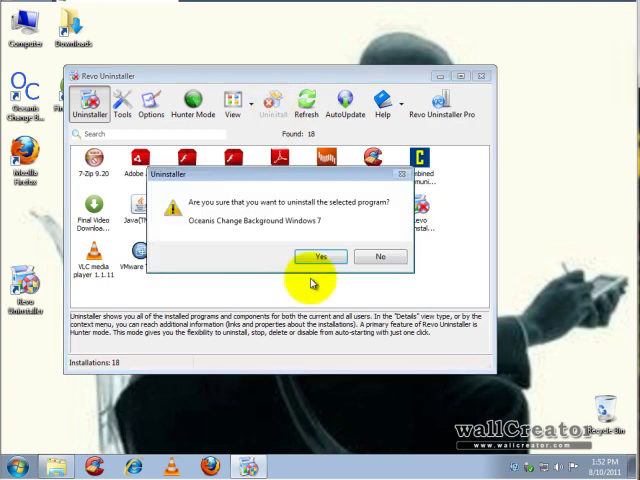
Uninstall Oceanis Change Background Windows 7 in Moderate mode, declining the restart.
{"action": "left_click", "coordinate": [318, 256]}
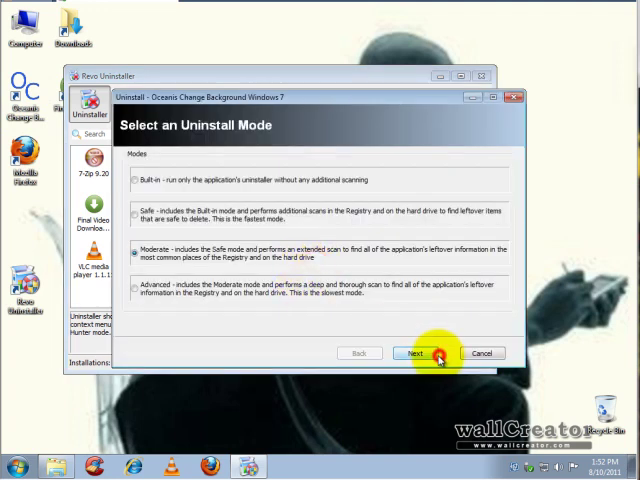
{"action": "left_click", "coordinate": [414, 353]}
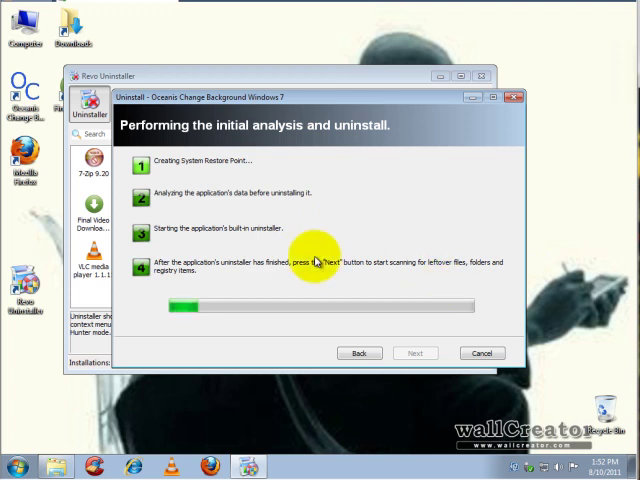
{"action": "mouse_move", "coordinate": [327, 313]}
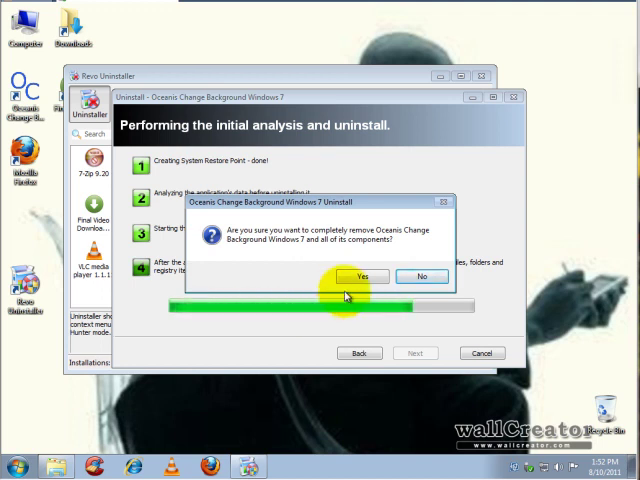
{"action": "left_click", "coordinate": [367, 276]}
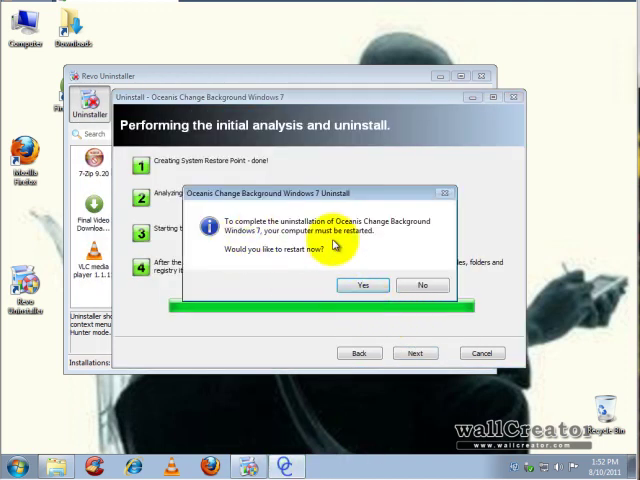
{"action": "mouse_move", "coordinate": [297, 243]}
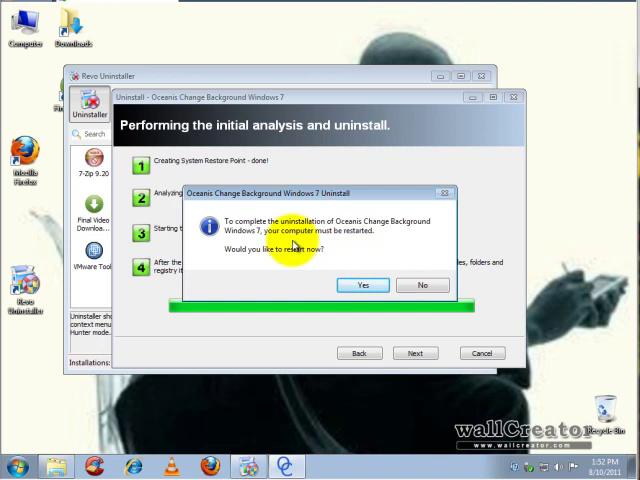
{"action": "mouse_move", "coordinate": [423, 286]}
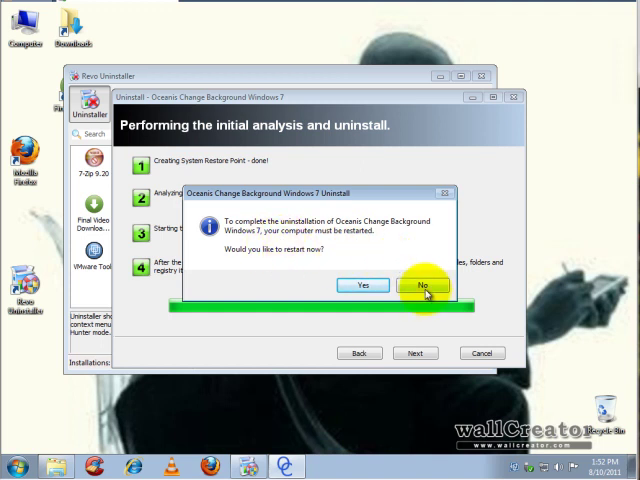
{"action": "left_click", "coordinate": [423, 285]}
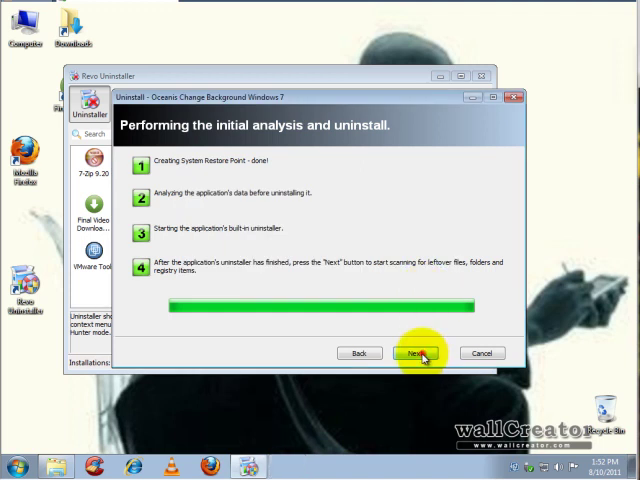
Scan for Oceanis leftovers and delete the seven leftover files to the Recycle Bin.
{"action": "left_click", "coordinate": [414, 353]}
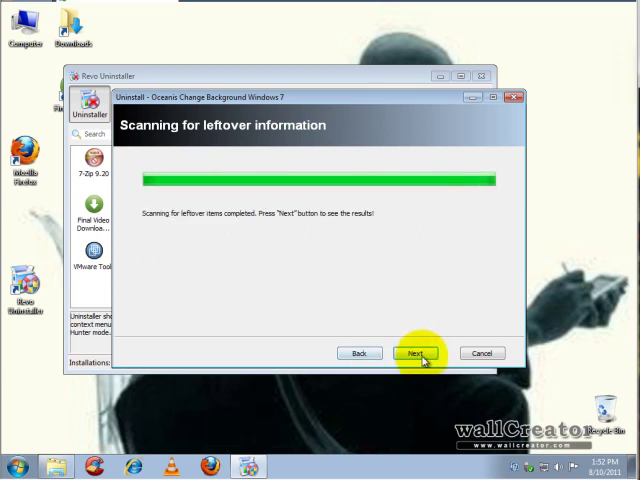
{"action": "left_click", "coordinate": [411, 353]}
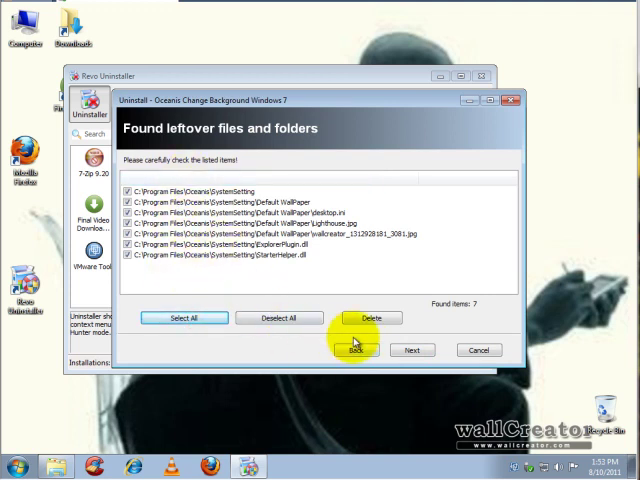
{"action": "left_click", "coordinate": [371, 318]}
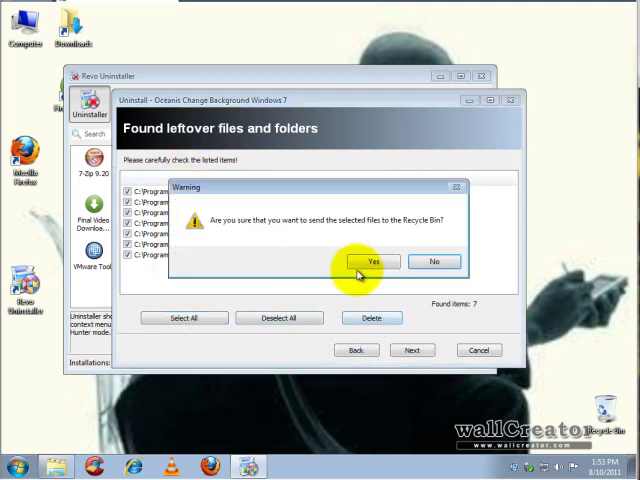
{"action": "left_click", "coordinate": [373, 261]}
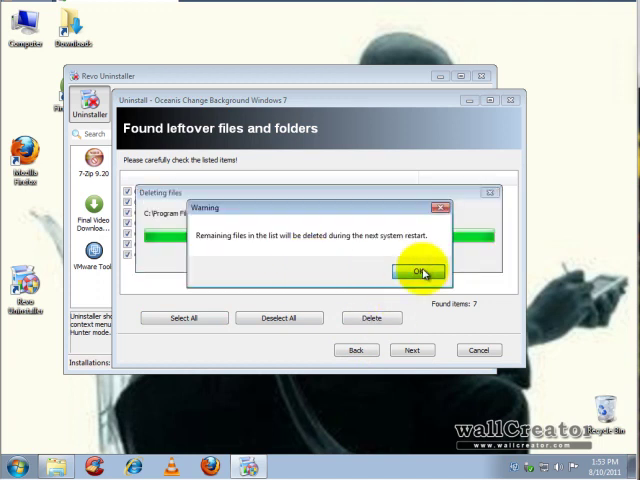
{"action": "left_click", "coordinate": [425, 273]}
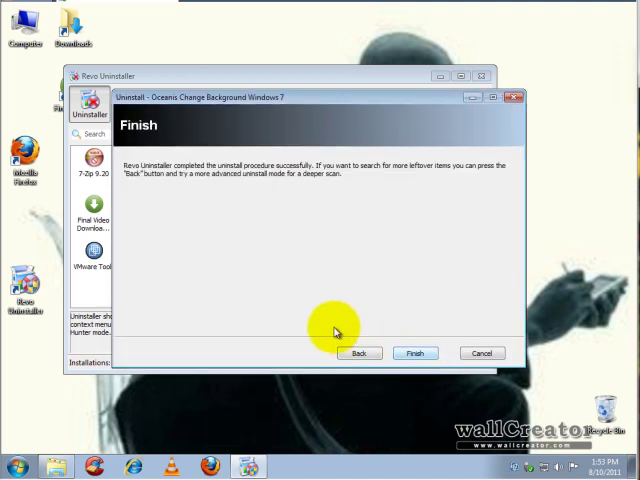
{"action": "left_click", "coordinate": [414, 352]}
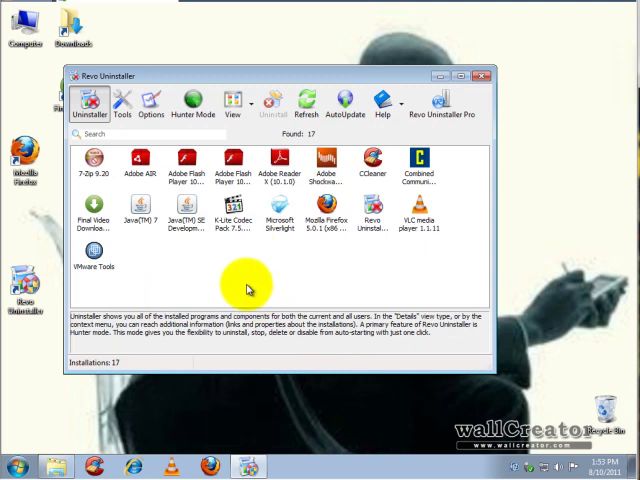
{"action": "mouse_move", "coordinate": [323, 300]}
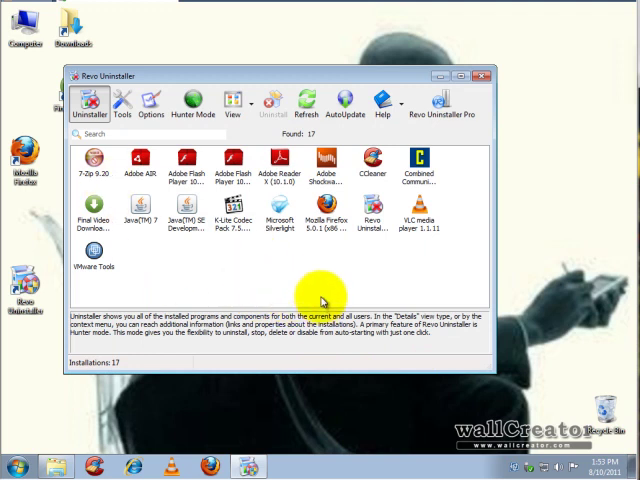
{"action": "mouse_move", "coordinate": [307, 300]}
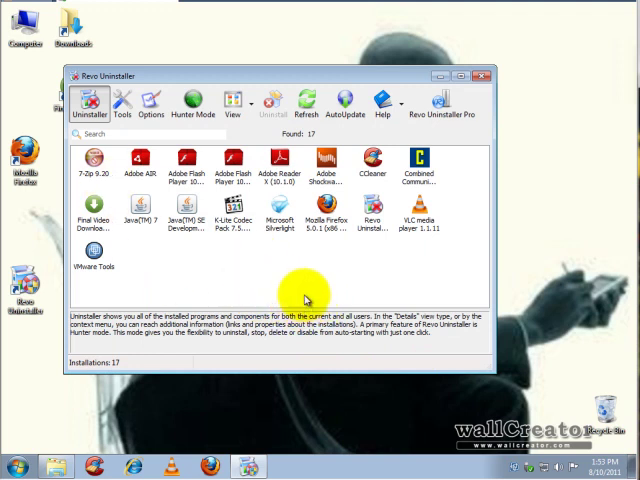
{"action": "mouse_move", "coordinate": [270, 293]}
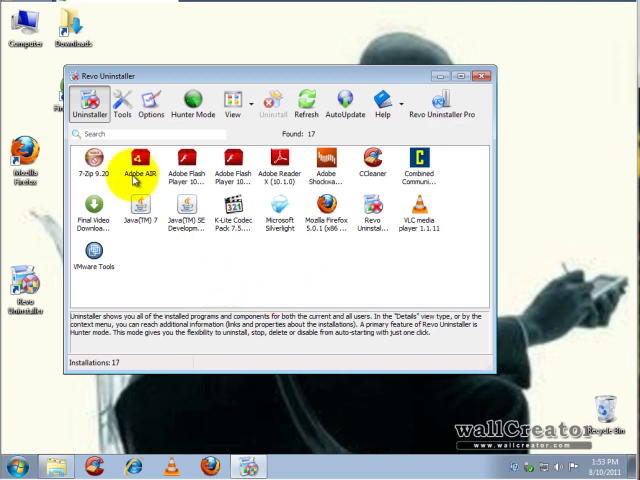
{"action": "mouse_move", "coordinate": [122, 105]}
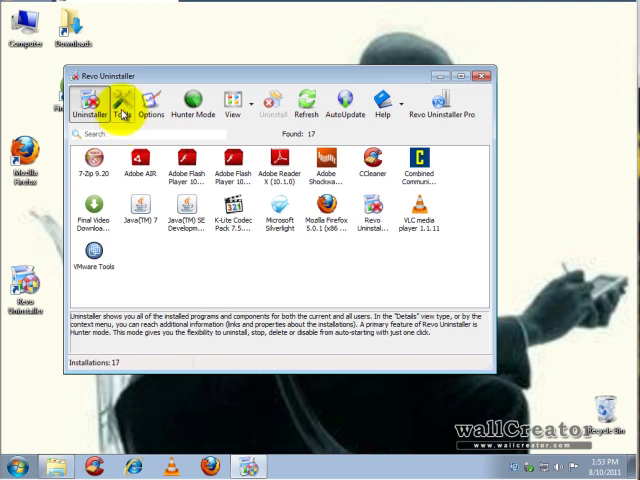
{"action": "mouse_move", "coordinate": [195, 298]}
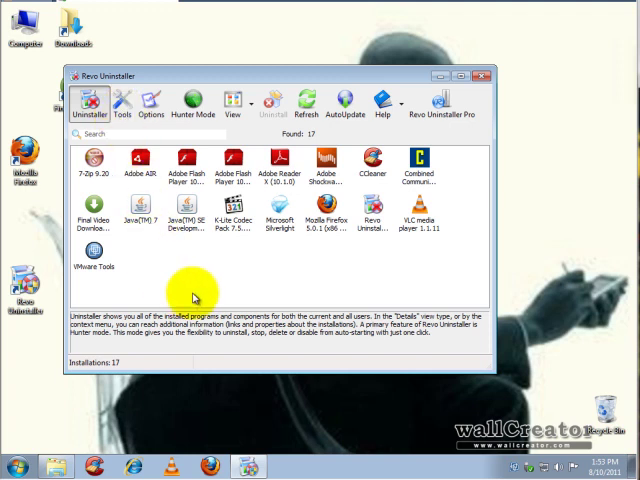
{"action": "mouse_move", "coordinate": [232, 300]}
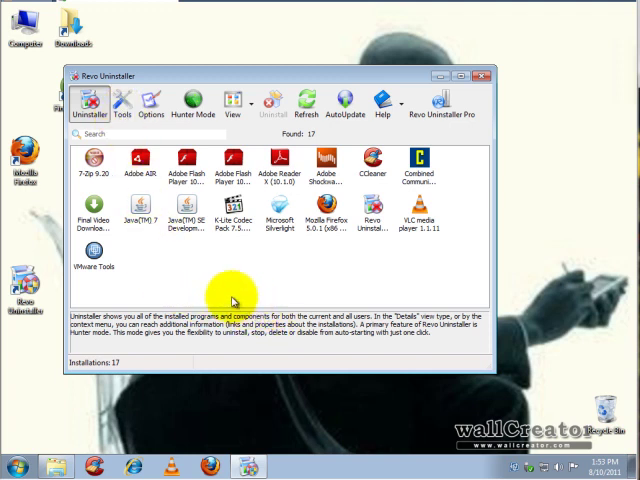
Remove SunJavaUpdateSched and Adobe ARM from the startup programs list.
{"action": "left_click", "coordinate": [122, 105]}
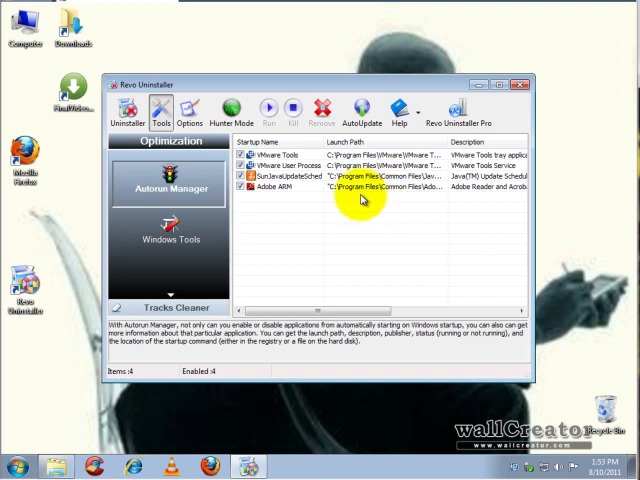
{"action": "mouse_move", "coordinate": [373, 196]}
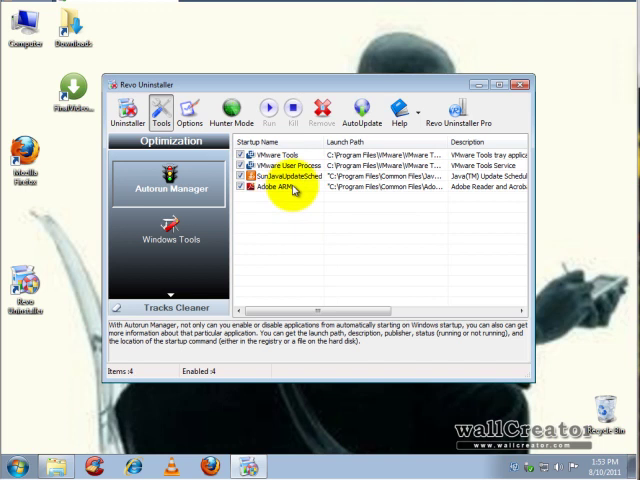
{"action": "left_click", "coordinate": [290, 187]}
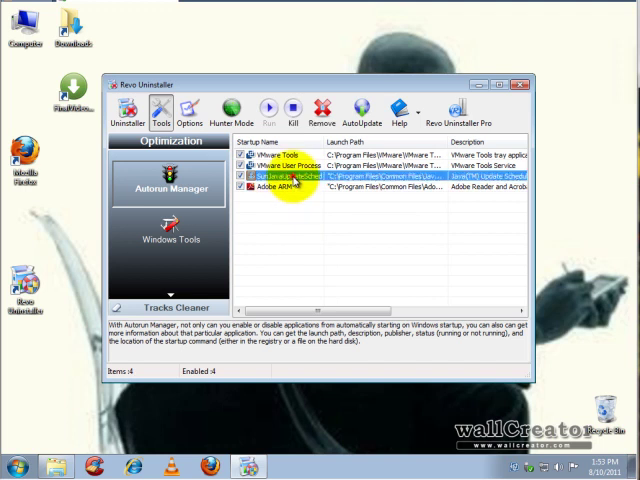
{"action": "mouse_move", "coordinate": [296, 209]}
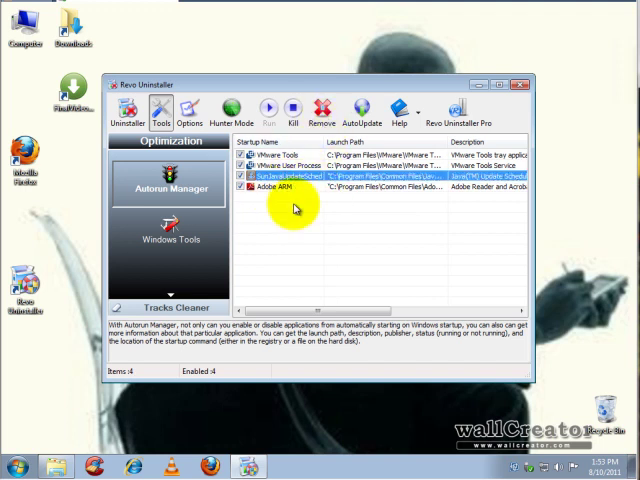
{"action": "left_click", "coordinate": [317, 110]}
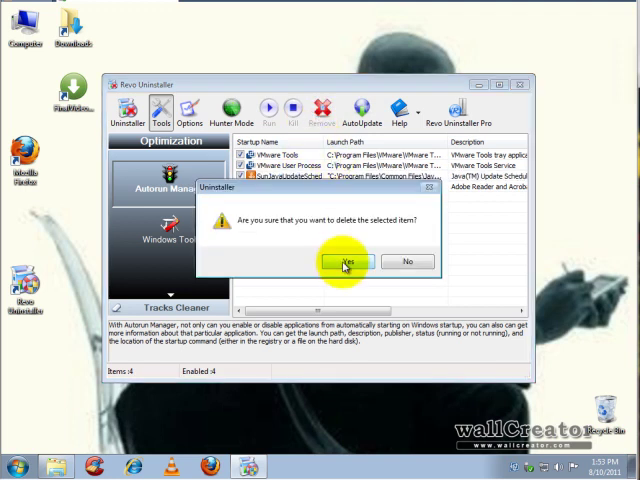
{"action": "left_click", "coordinate": [345, 261]}
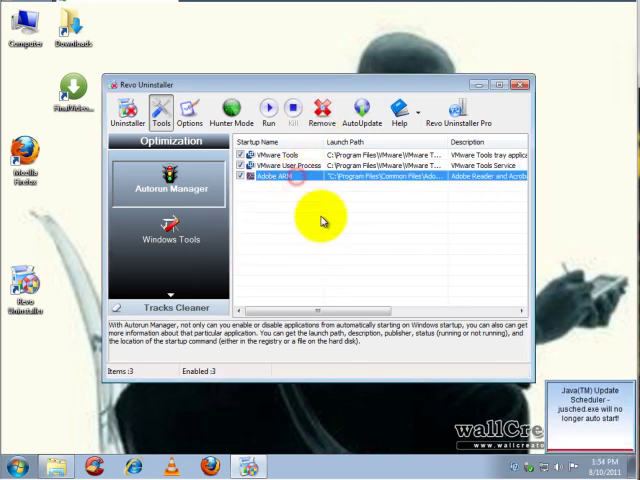
{"action": "left_click", "coordinate": [320, 104]}
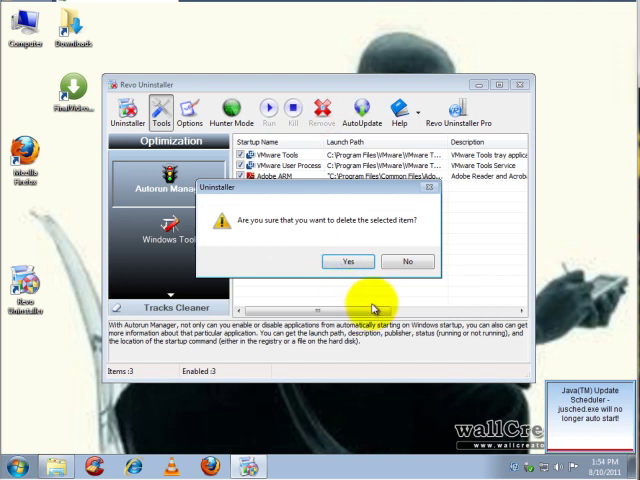
{"action": "left_click", "coordinate": [345, 261]}
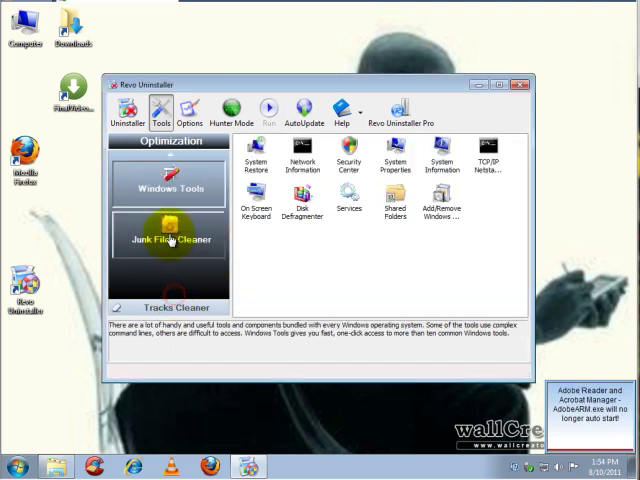
Start a Junk Files Cleaner scan of the computer.
{"action": "left_click", "coordinate": [168, 232]}
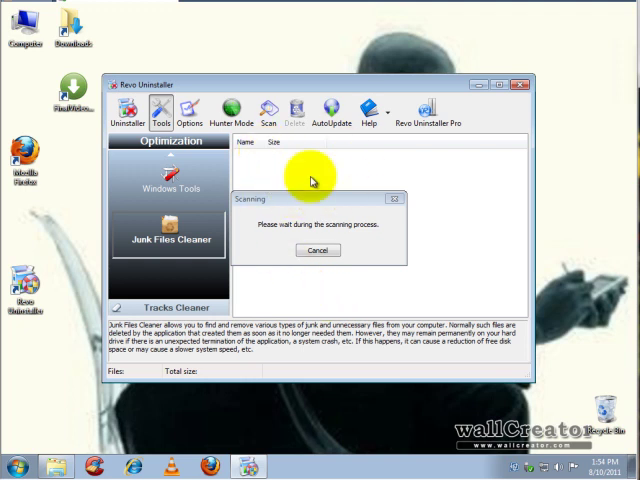
{"action": "mouse_move", "coordinate": [286, 179]}
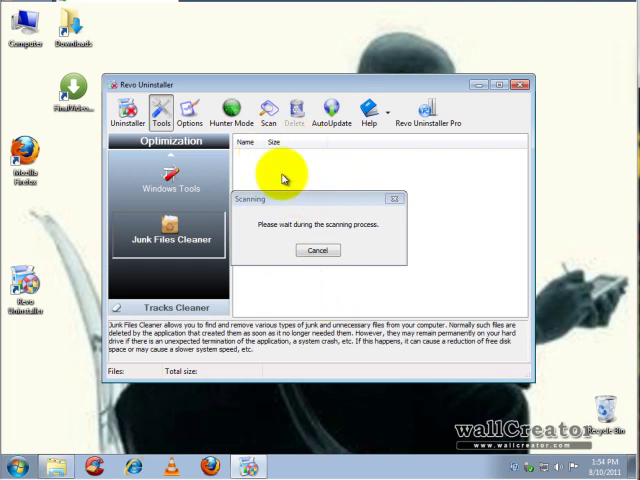
{"action": "mouse_move", "coordinate": [350, 313]}
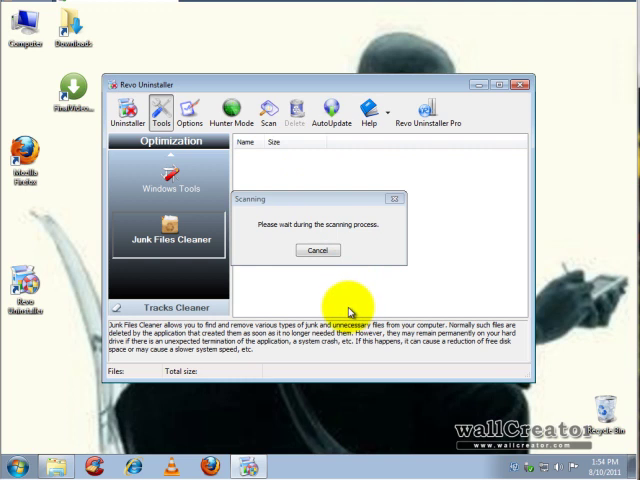
{"action": "mouse_move", "coordinate": [348, 313]}
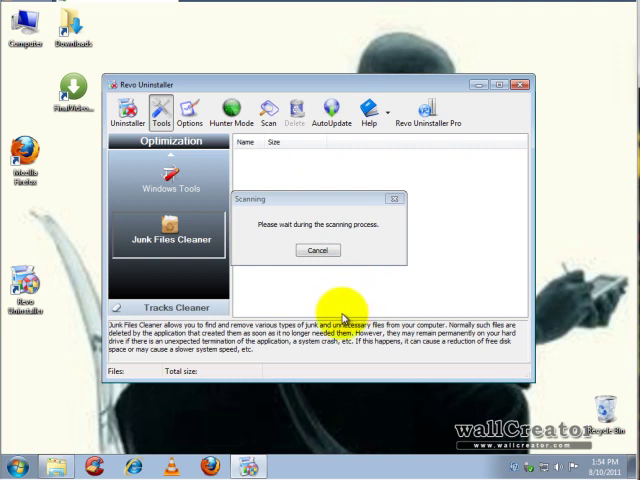
{"action": "mouse_move", "coordinate": [335, 315]}
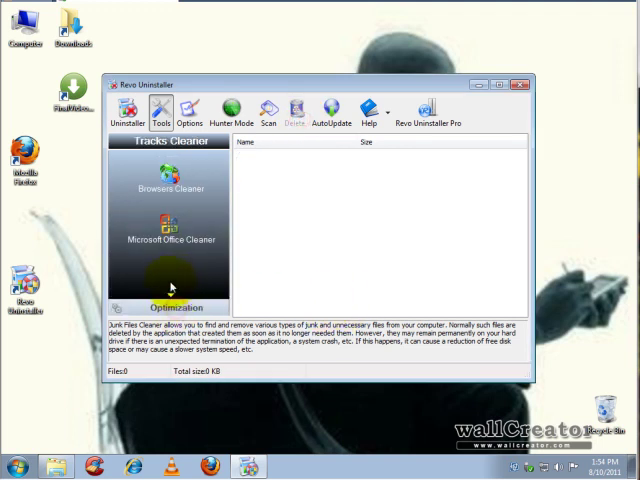
Show the Browsers Cleaner's Internet Explorer trace-cleaning options.
{"action": "left_click", "coordinate": [169, 186]}
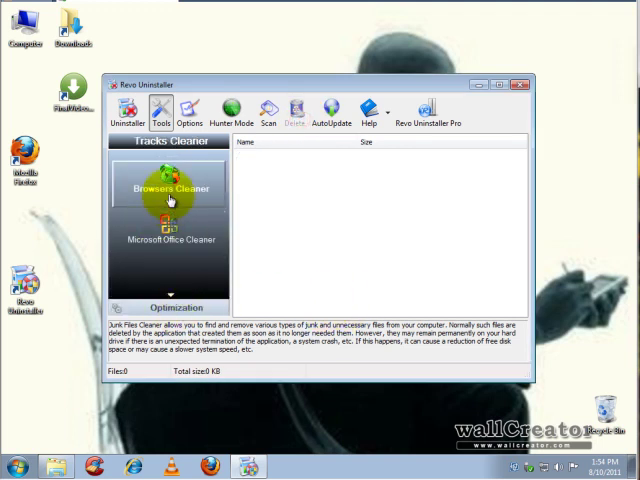
{"action": "left_click", "coordinate": [187, 188]}
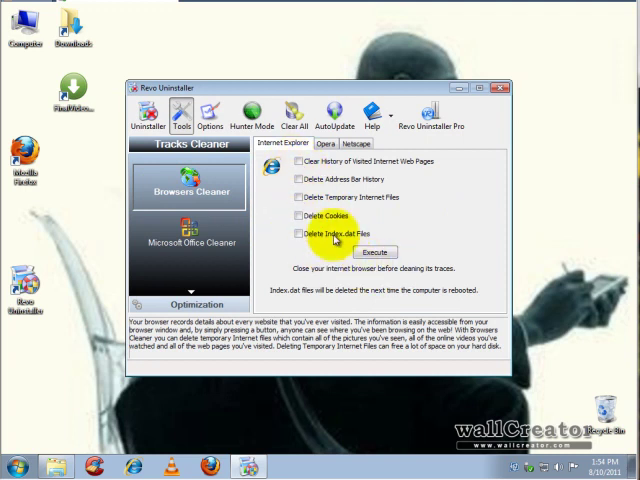
{"action": "mouse_move", "coordinate": [205, 288]}
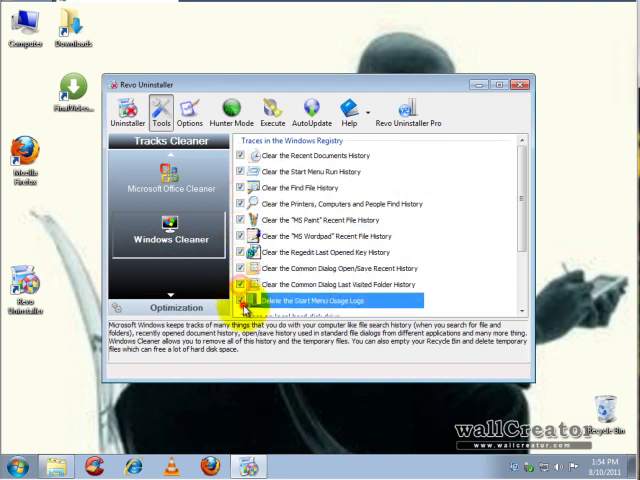
Execute the Windows Cleaner on all checked traces, approving deletion of the Default WallPaper folder.
{"action": "scroll", "scroll_direction": "down", "scroll_amount": 3}
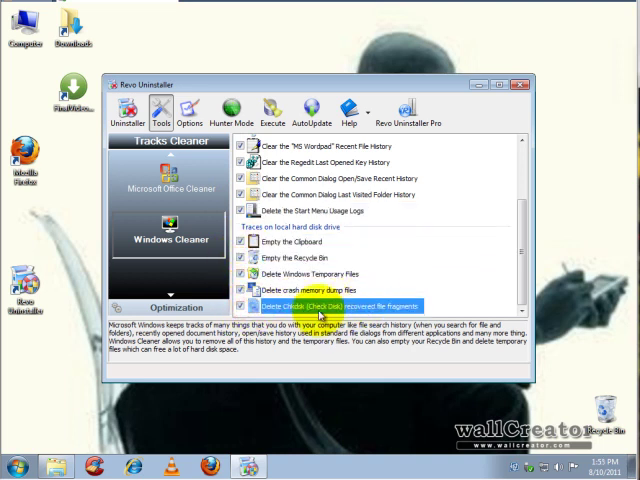
{"action": "mouse_move", "coordinate": [345, 273]}
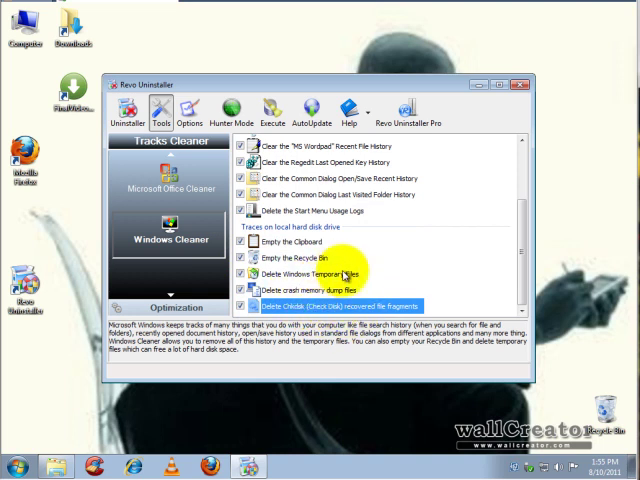
{"action": "mouse_move", "coordinate": [385, 225]}
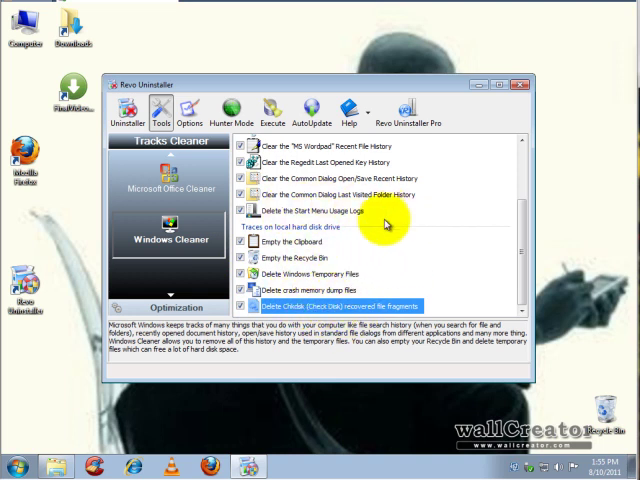
{"action": "scroll", "scroll_direction": "up", "scroll_amount": 3}
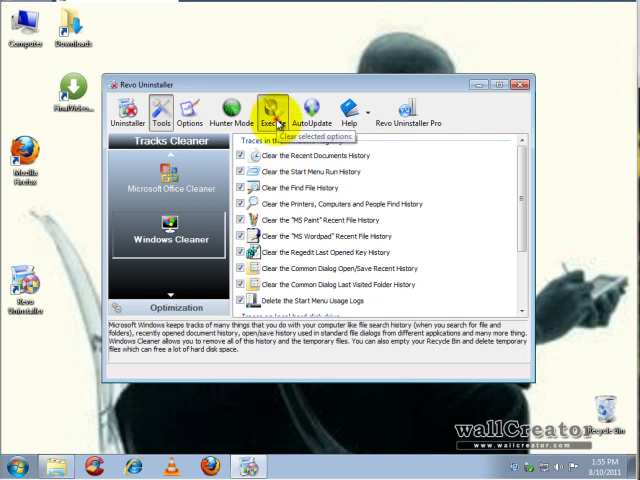
{"action": "left_click", "coordinate": [271, 114]}
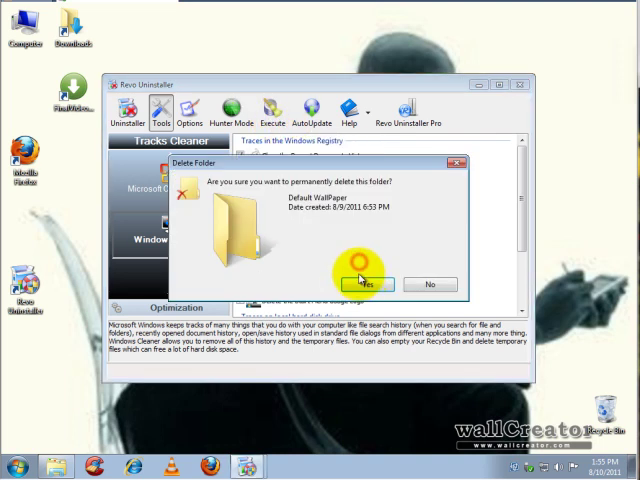
{"action": "left_click", "coordinate": [360, 284]}
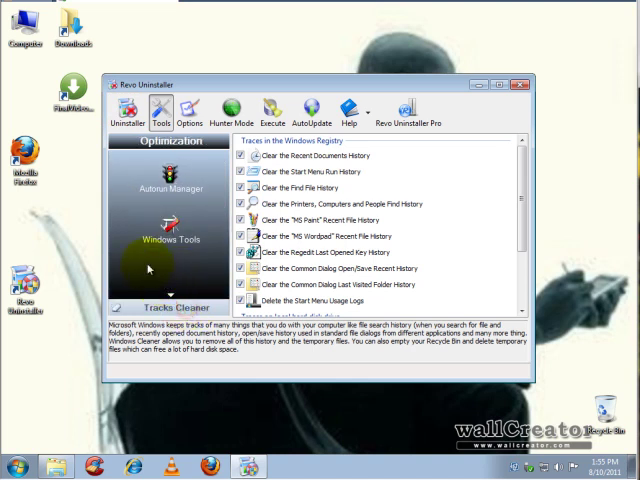
Switch to the Uninstaller list of 17 programs and show VLC media player's Commands menu.
{"action": "left_click", "coordinate": [131, 113]}
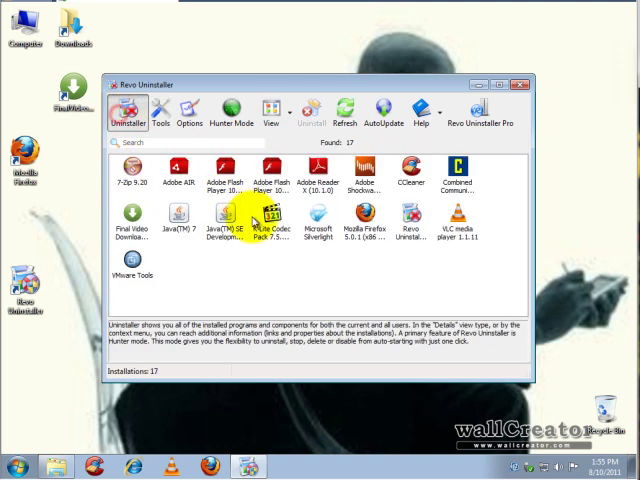
{"action": "mouse_move", "coordinate": [323, 296]}
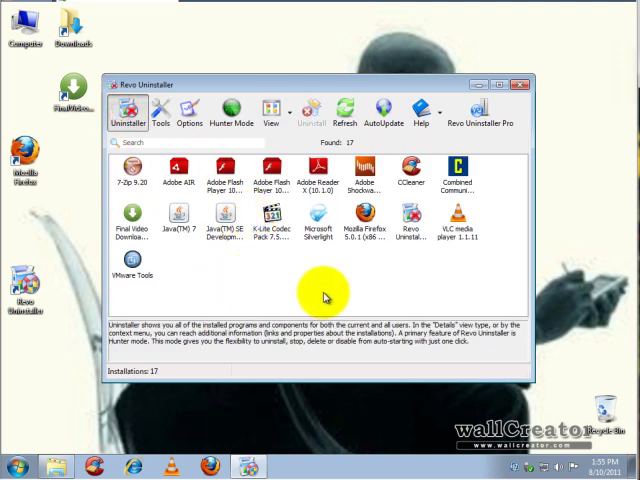
{"action": "mouse_move", "coordinate": [343, 289]}
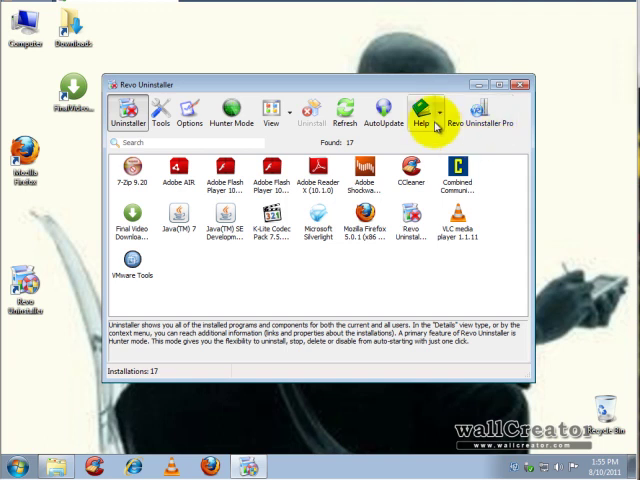
{"action": "left_click", "coordinate": [185, 113]}
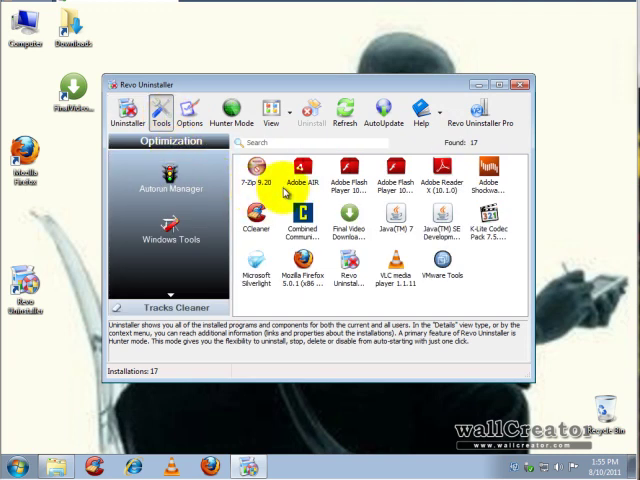
{"action": "right_click", "coordinate": [398, 270]}
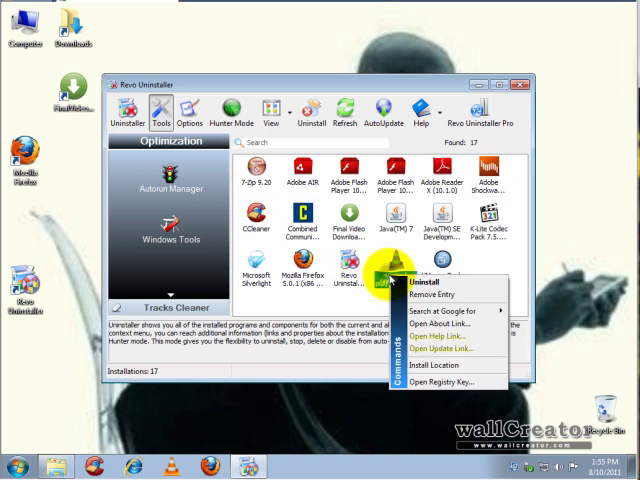
{"action": "mouse_move", "coordinate": [367, 270]}
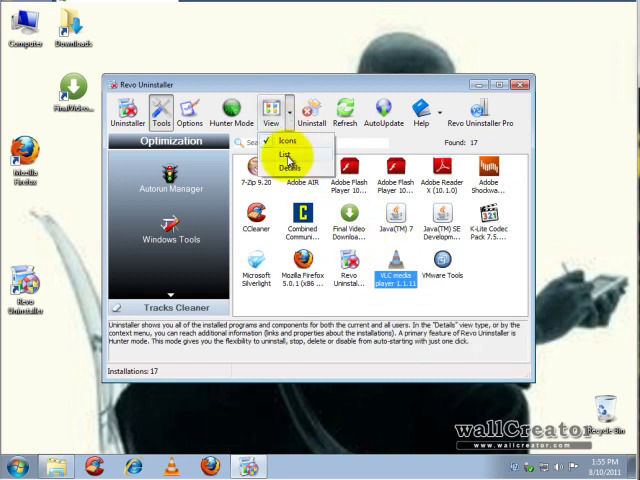
Switch Revo Uninstaller's program list to List view, then close Revo Uninstaller.
{"action": "left_click", "coordinate": [287, 159]}
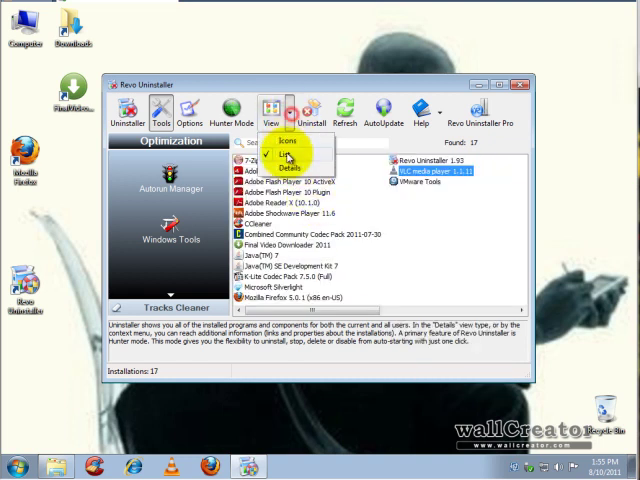
{"action": "left_click", "coordinate": [285, 149]}
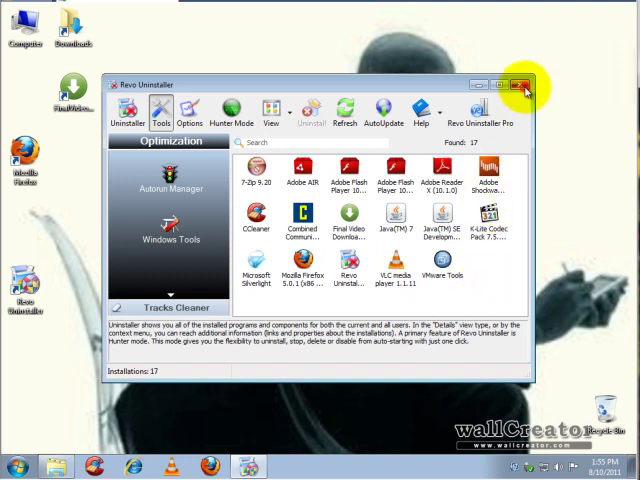
{"action": "left_click", "coordinate": [524, 89]}
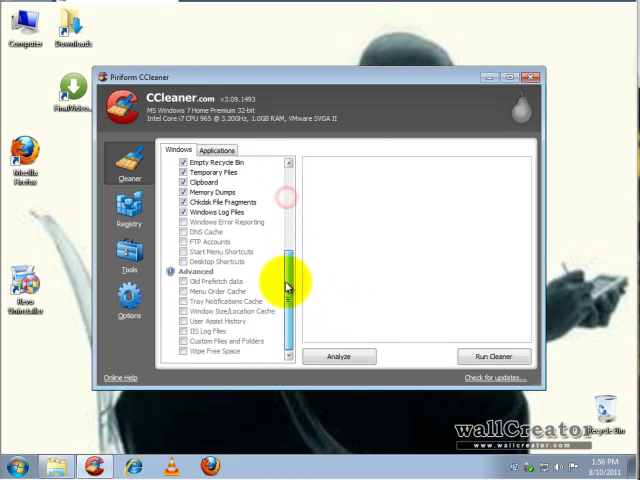
Mark additional advanced Windows items, including DNS Cache, for cleaning.
{"action": "left_click", "coordinate": [210, 321]}
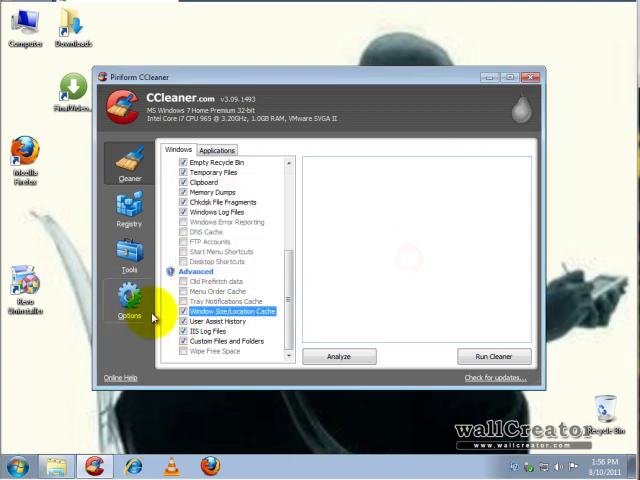
{"action": "left_click", "coordinate": [231, 301]}
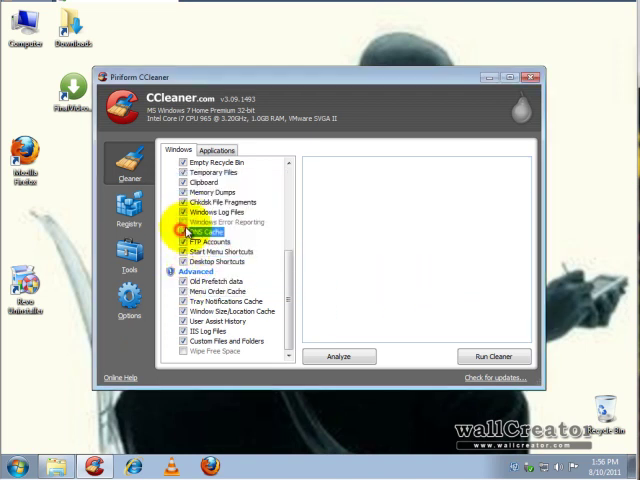
{"action": "left_click", "coordinate": [216, 149]}
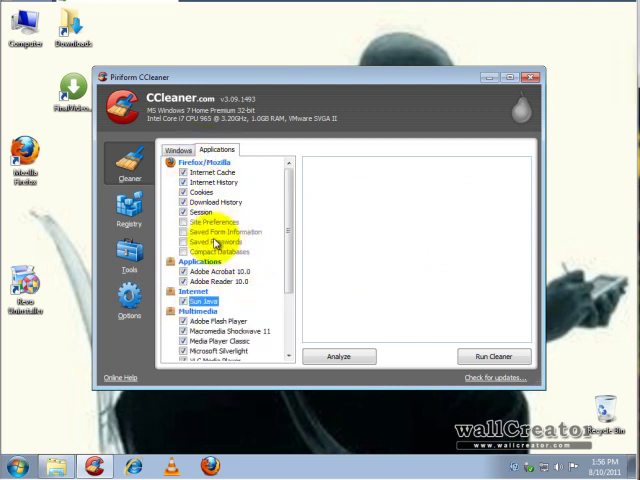
{"action": "scroll", "scroll_direction": "down", "scroll_amount": 3}
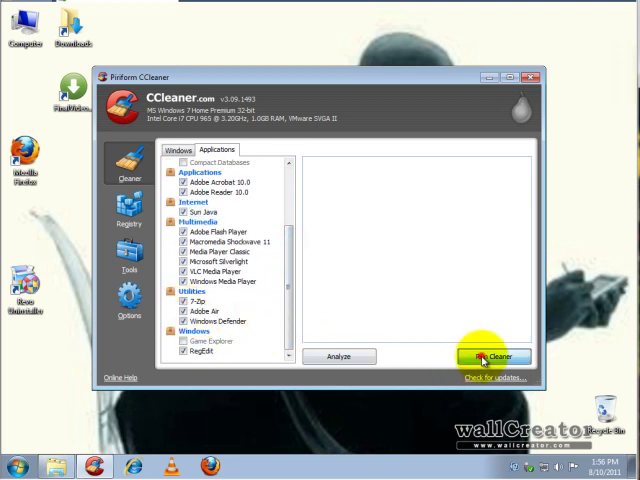
Permanently delete the junk files, removing 53.4 MB, and start a second cleaning pass.
{"action": "left_click", "coordinate": [494, 357]}
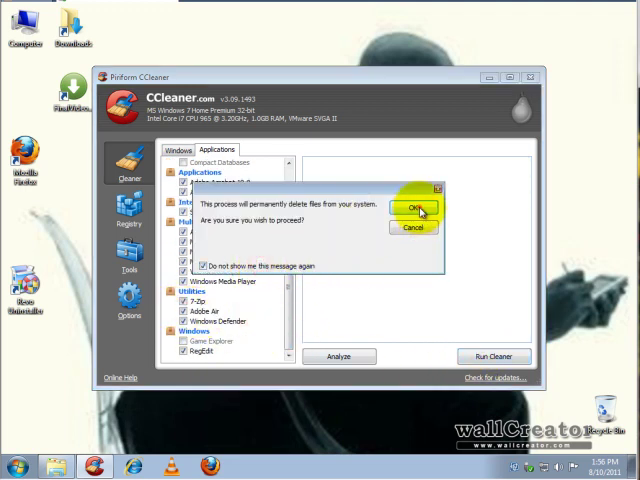
{"action": "left_click", "coordinate": [413, 207]}
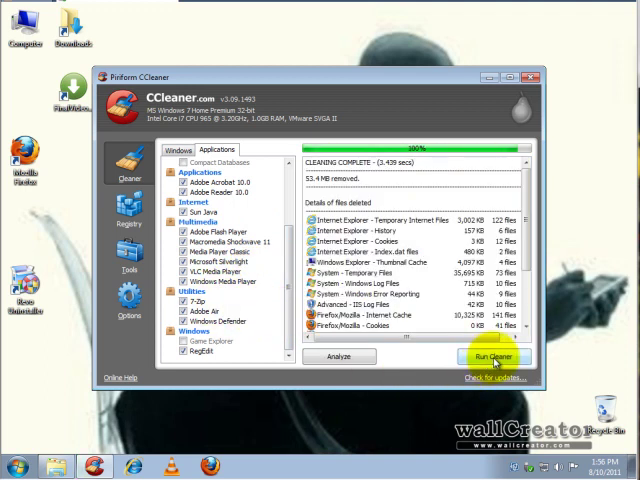
{"action": "left_click", "coordinate": [493, 356]}
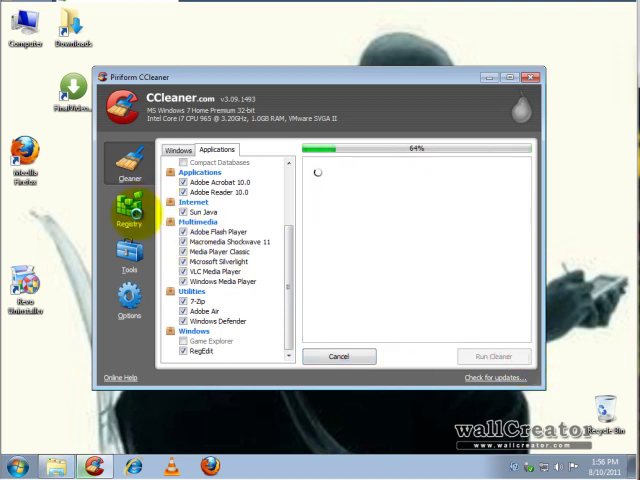
Scan the registry for issues like missing shared DLLs and fix them, accepting a backup.
{"action": "left_click", "coordinate": [129, 222]}
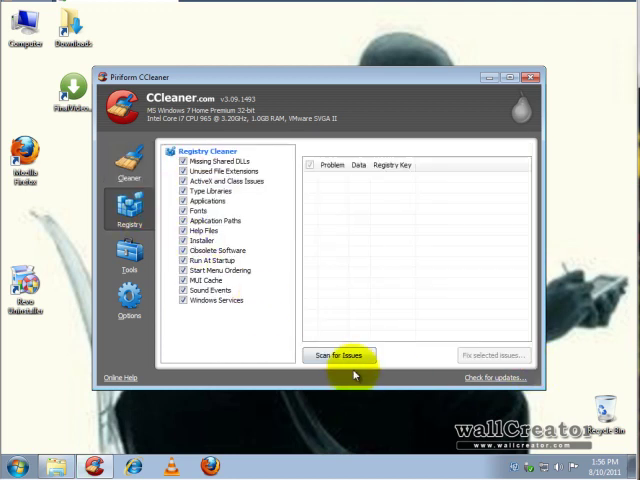
{"action": "left_click", "coordinate": [339, 355]}
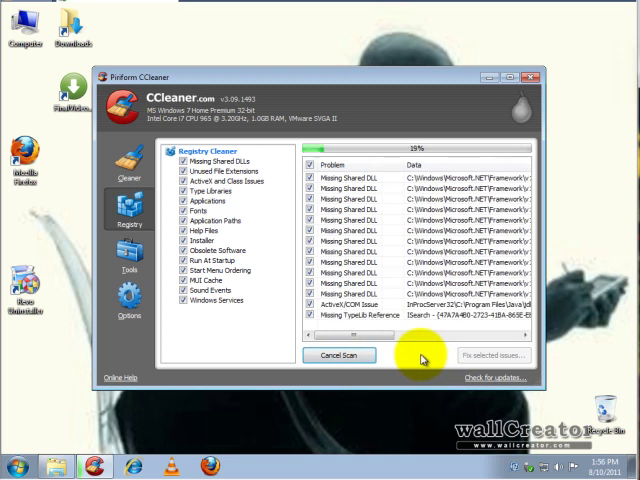
{"action": "left_click", "coordinate": [491, 355]}
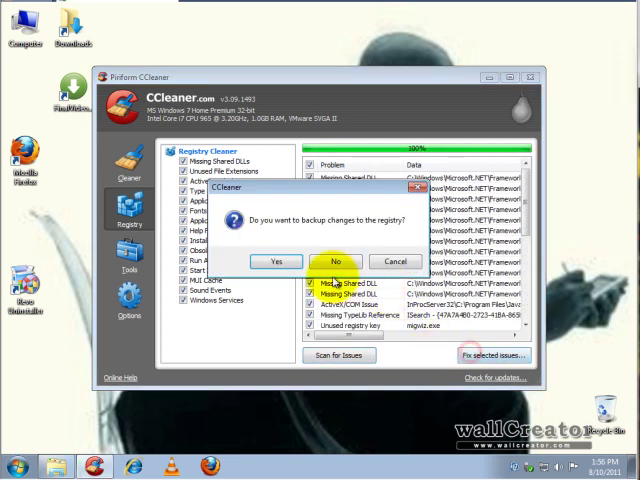
{"action": "mouse_move", "coordinate": [277, 262]}
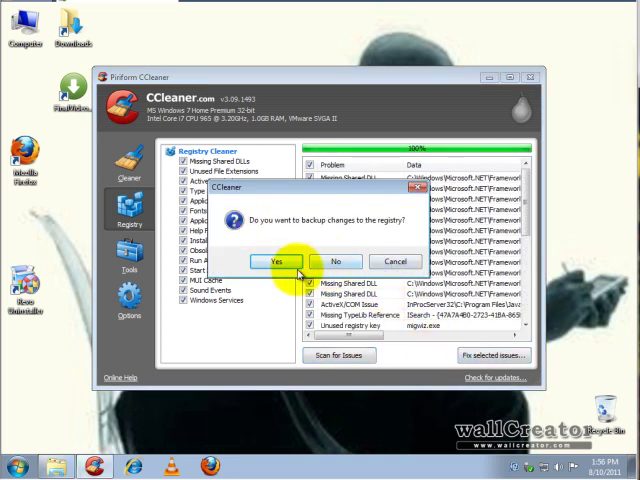
{"action": "left_click", "coordinate": [273, 261]}
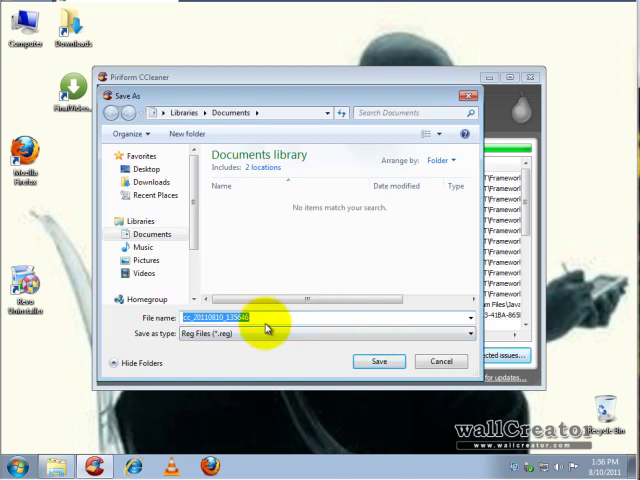
Save the registry backup as 'bigbakup8-10-11' on Local Disk (C:).
{"action": "type", "text": "bigbak"}
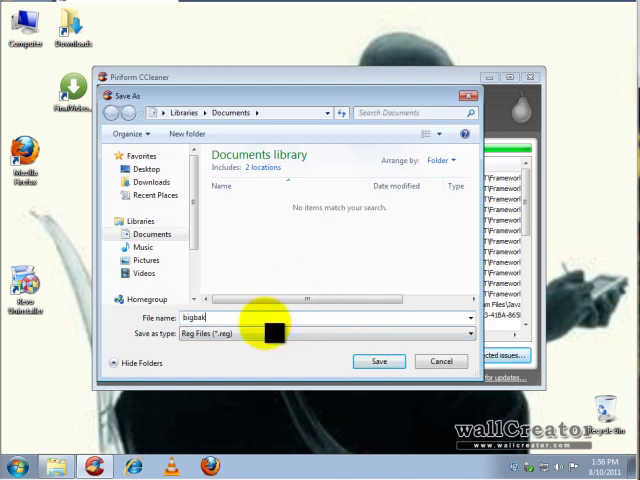
{"action": "type", "text": "up"}
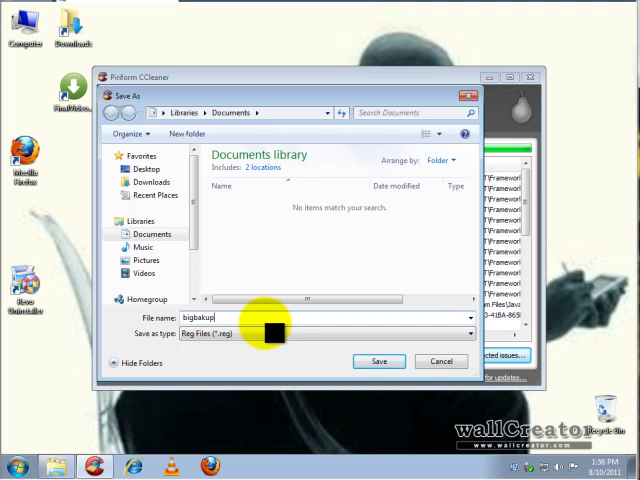
{"action": "type", "text": "8-10"}
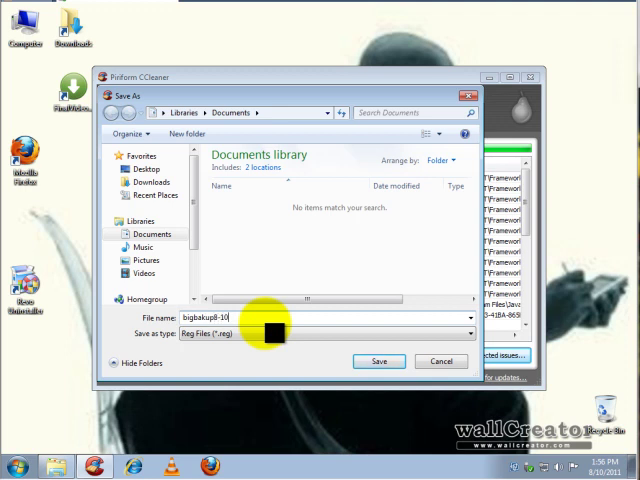
{"action": "type", "text": "-11"}
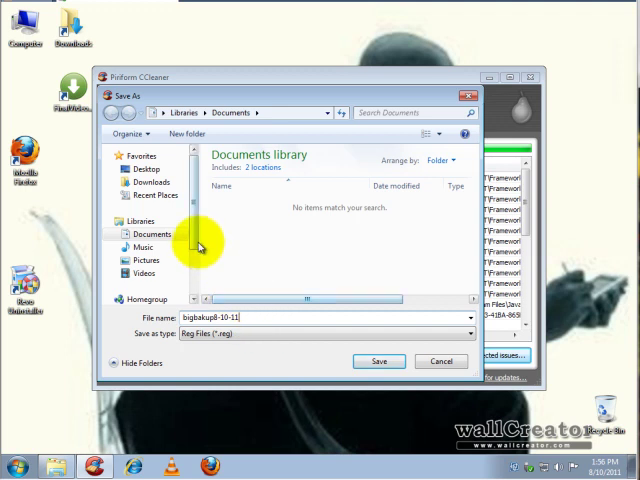
{"action": "scroll", "scroll_direction": "down", "scroll_amount": 3}
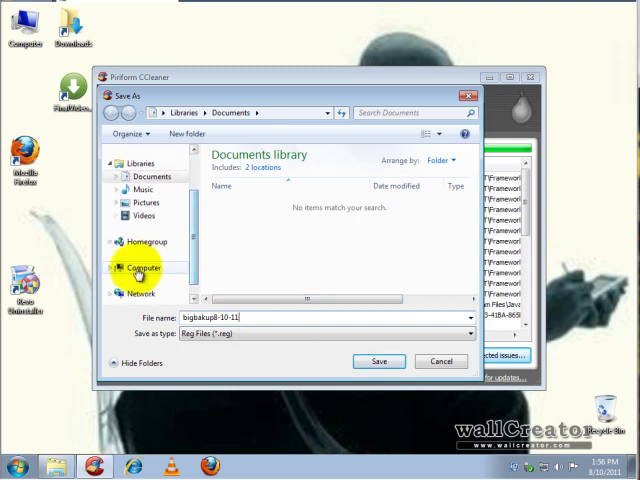
{"action": "left_click", "coordinate": [145, 267]}
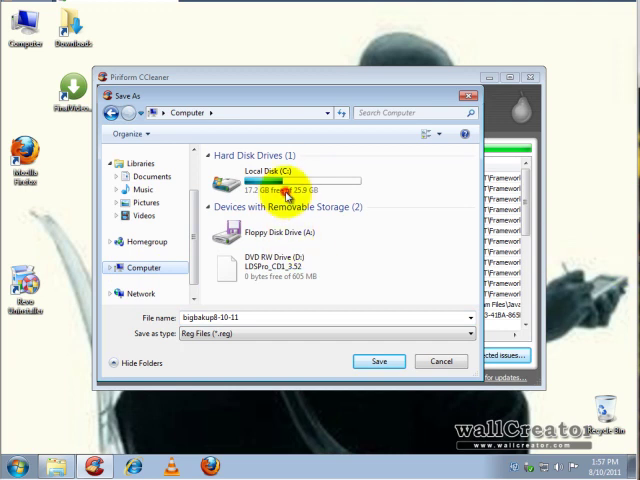
{"action": "mouse_move", "coordinate": [310, 313]}
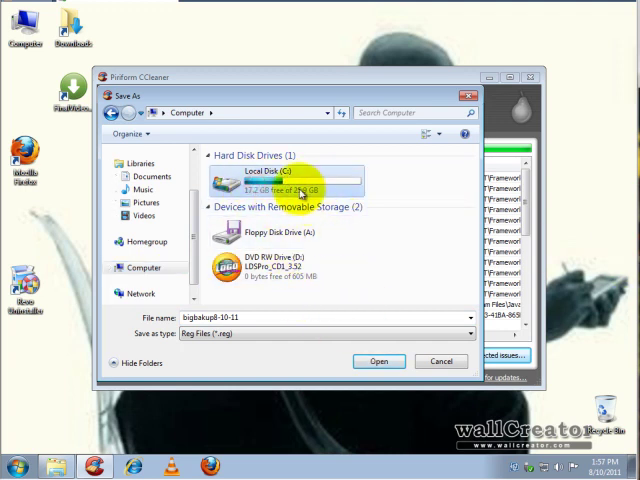
{"action": "double_click", "coordinate": [265, 177]}
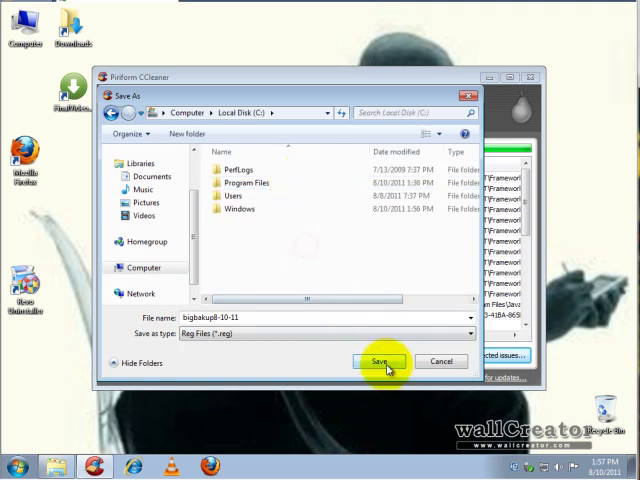
{"action": "left_click", "coordinate": [380, 362]}
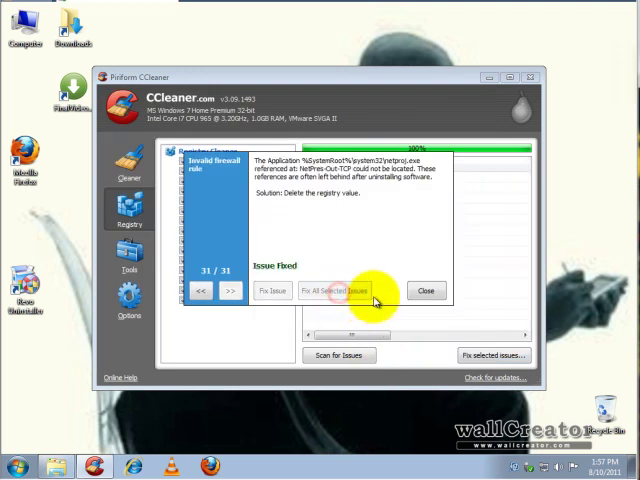
Close the issue fixer and turn off the 24-hour Windows Temp age limit in Advanced options.
{"action": "left_click", "coordinate": [426, 291]}
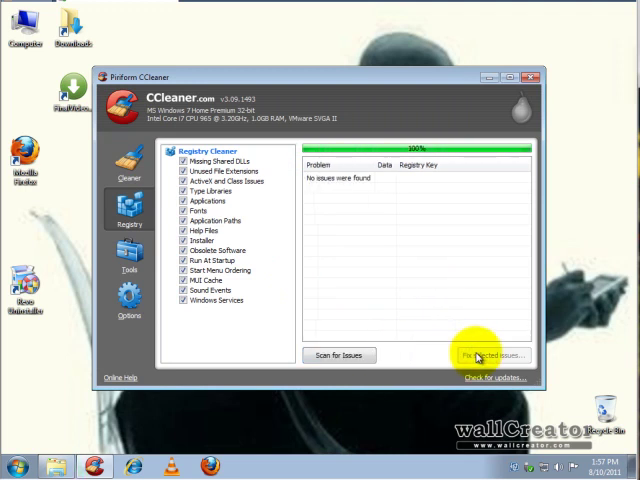
{"action": "left_click", "coordinate": [128, 300]}
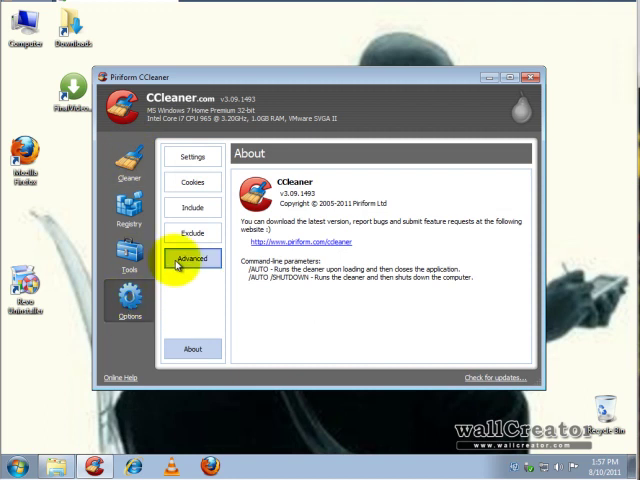
{"action": "left_click", "coordinate": [193, 258]}
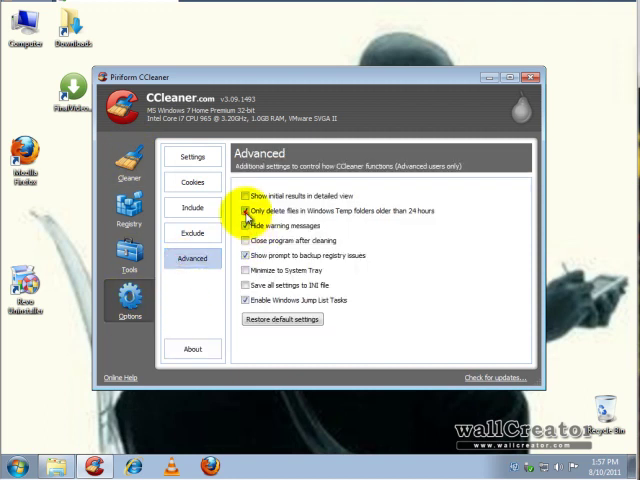
{"action": "left_click", "coordinate": [246, 211]}
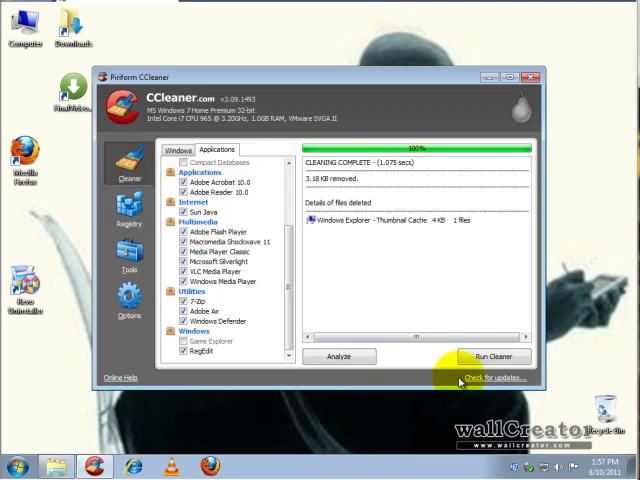
Run the cleaner twice more, removing 11.3 MB and then 0 bytes.
{"action": "left_click", "coordinate": [492, 356]}
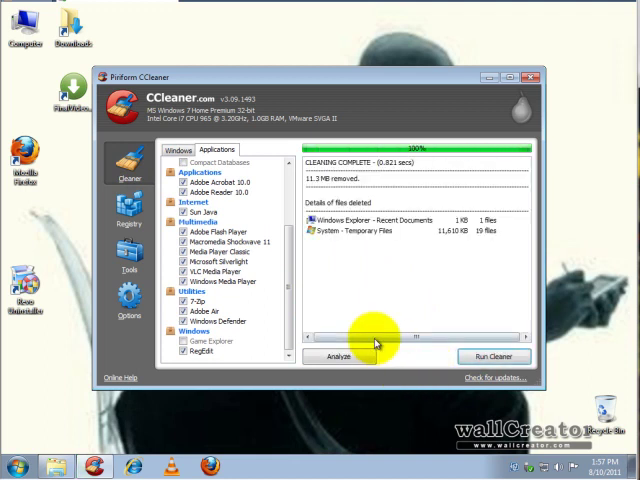
{"action": "left_click", "coordinate": [494, 356]}
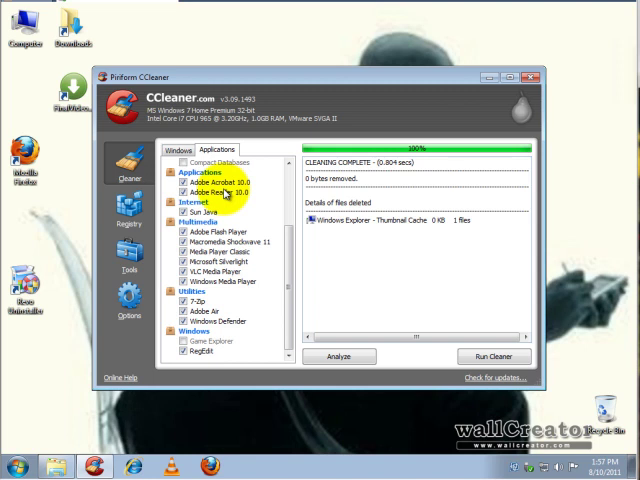
{"action": "mouse_move", "coordinate": [322, 158]}
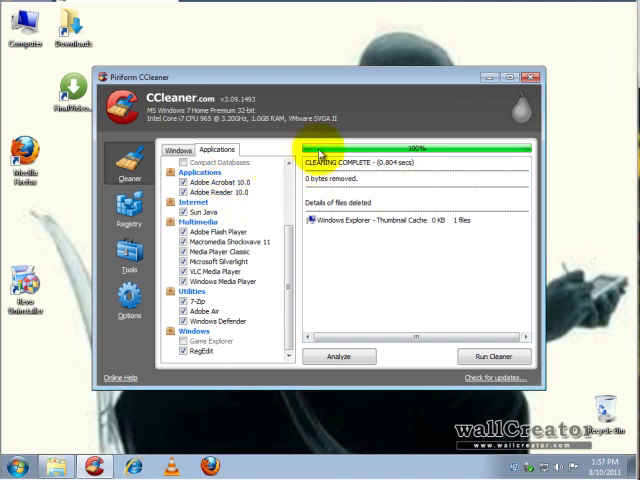
{"action": "mouse_move", "coordinate": [465, 100]}
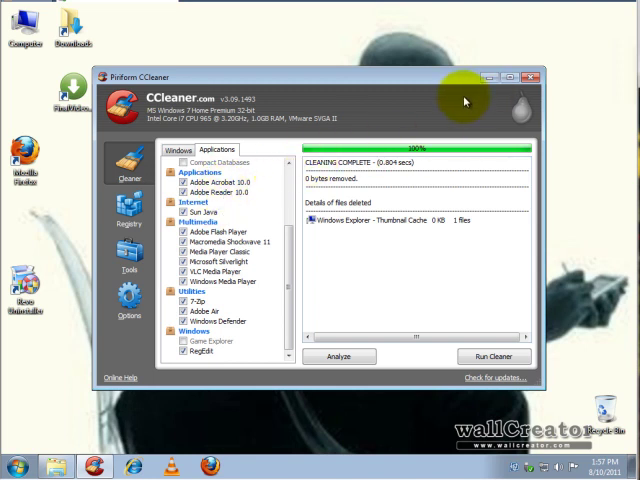
{"action": "mouse_move", "coordinate": [438, 104]}
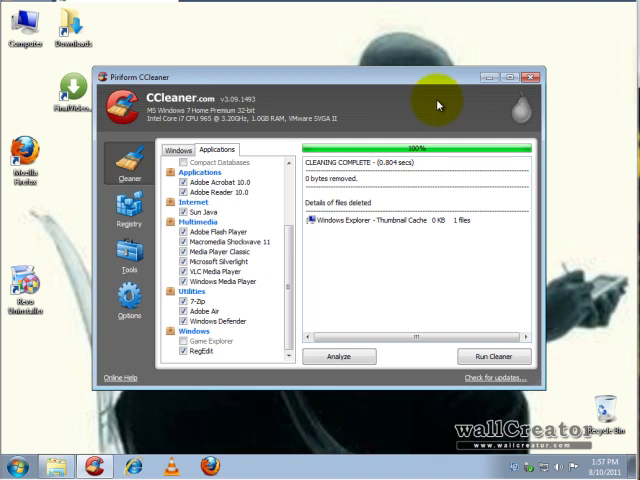
{"action": "mouse_move", "coordinate": [427, 86]}
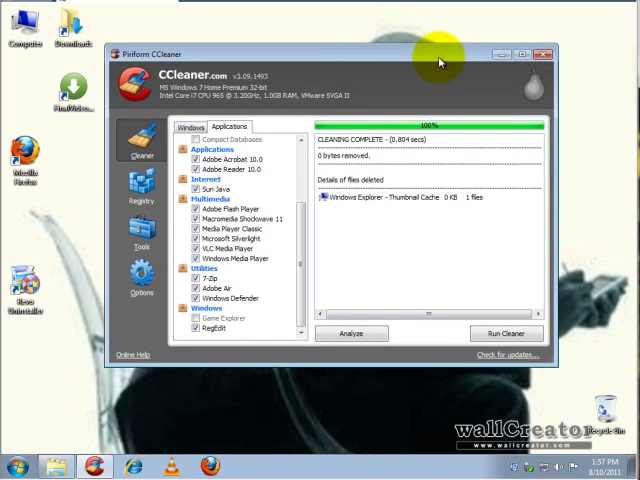
{"action": "mouse_move", "coordinate": [426, 63]}
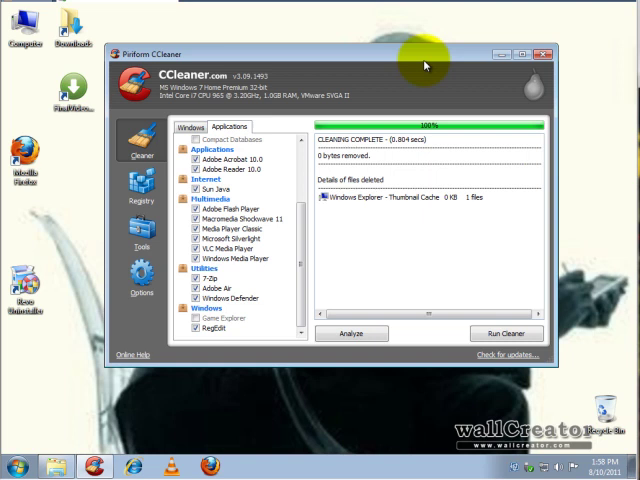